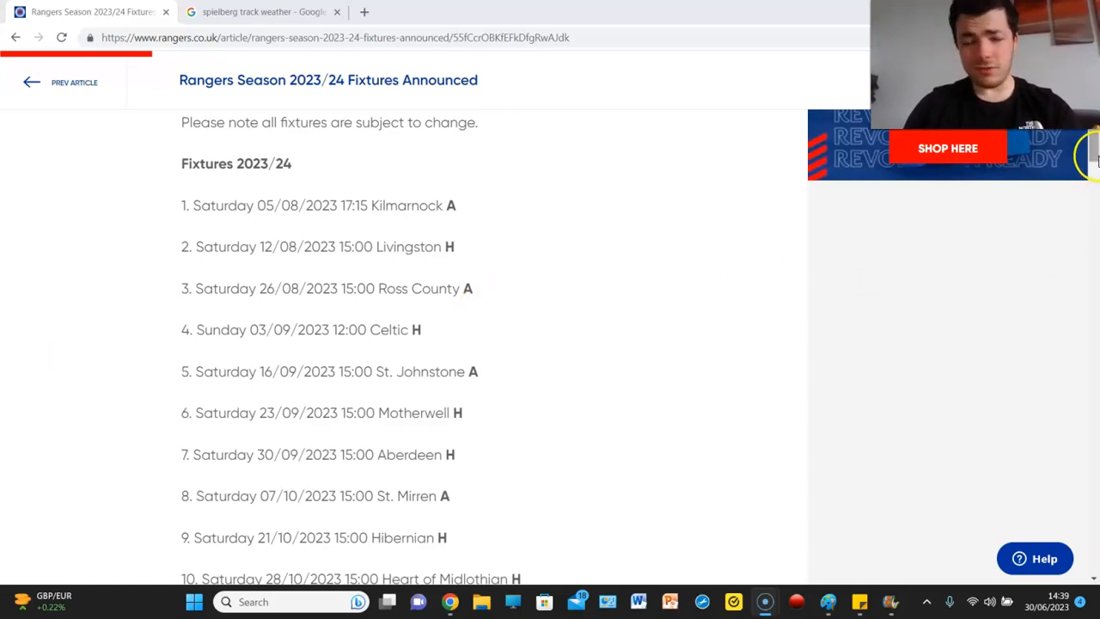
# - Close the 'spielberg track weather' Google tab, leaving only the Rangers fixtures article
pyautogui.scroll(-3)
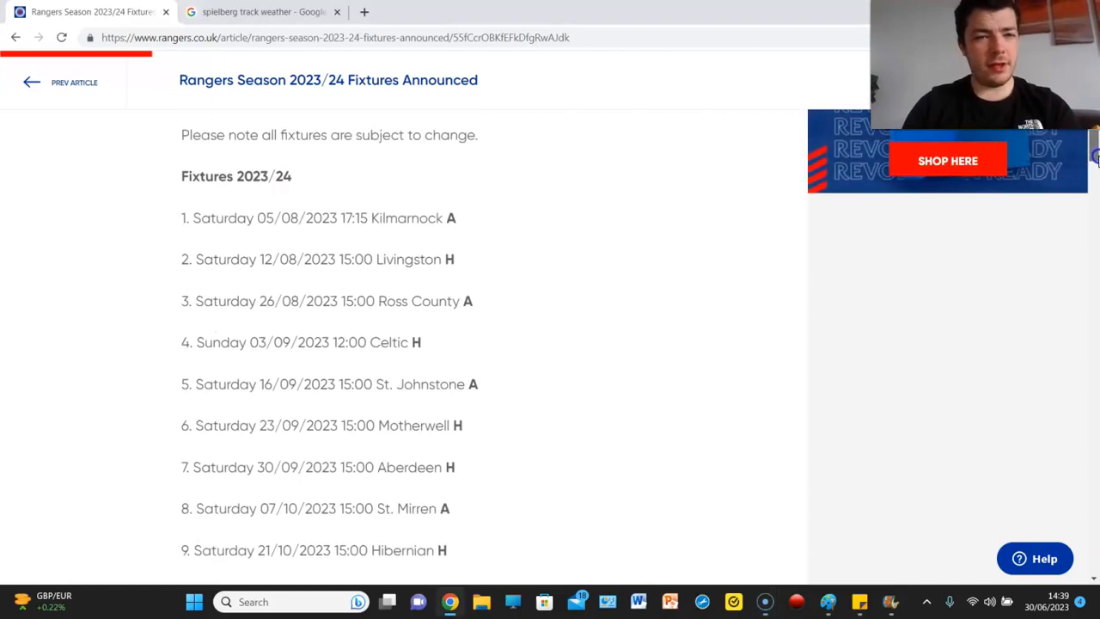
pyautogui.scroll(-3)
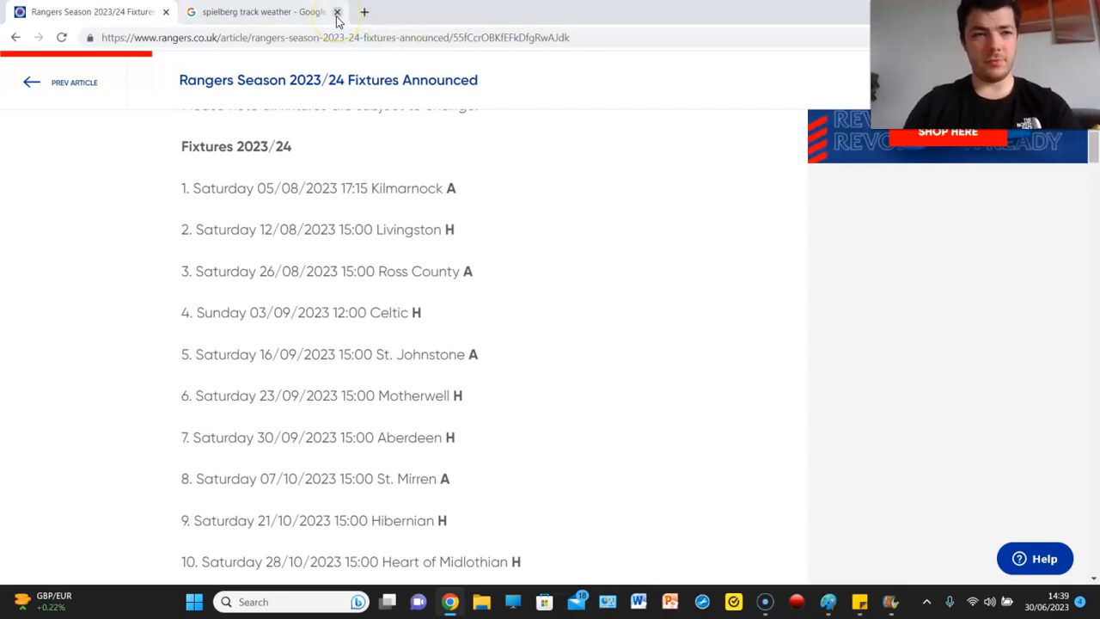
pyautogui.click(337, 12)
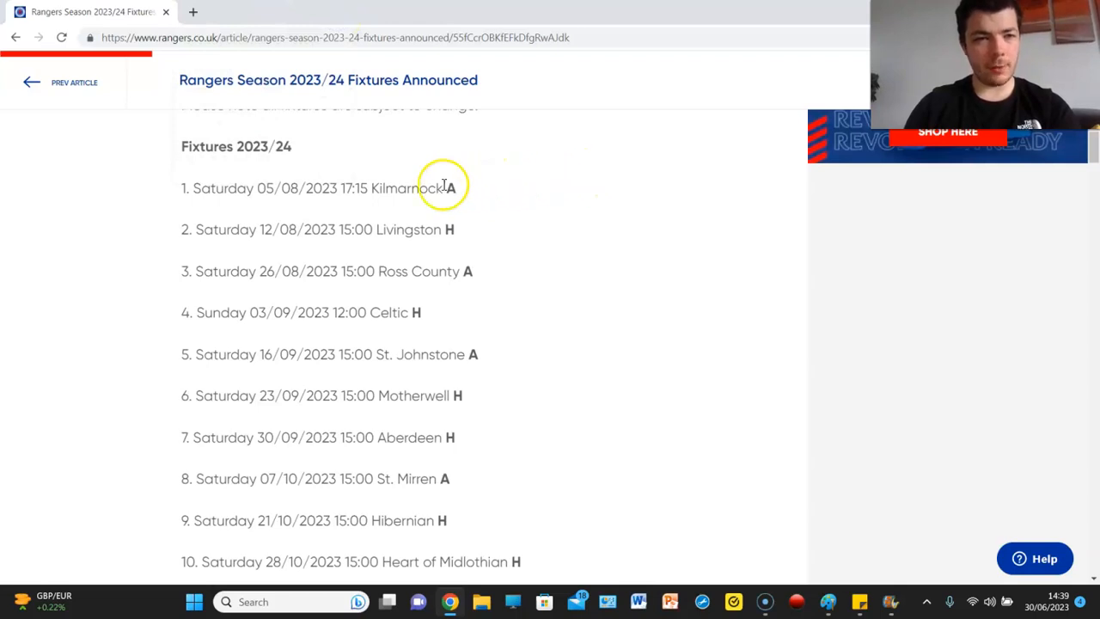
pyautogui.moveTo(467, 185)
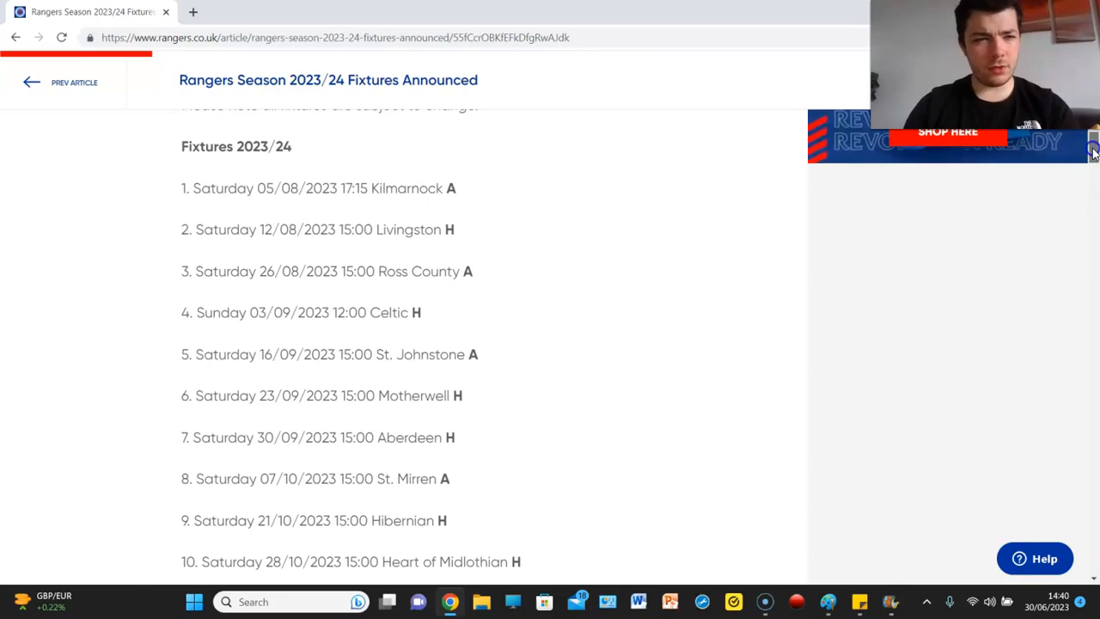
# - Scroll the fixtures list down to match 13, Livingston away on 11 November
pyautogui.scroll(-3)
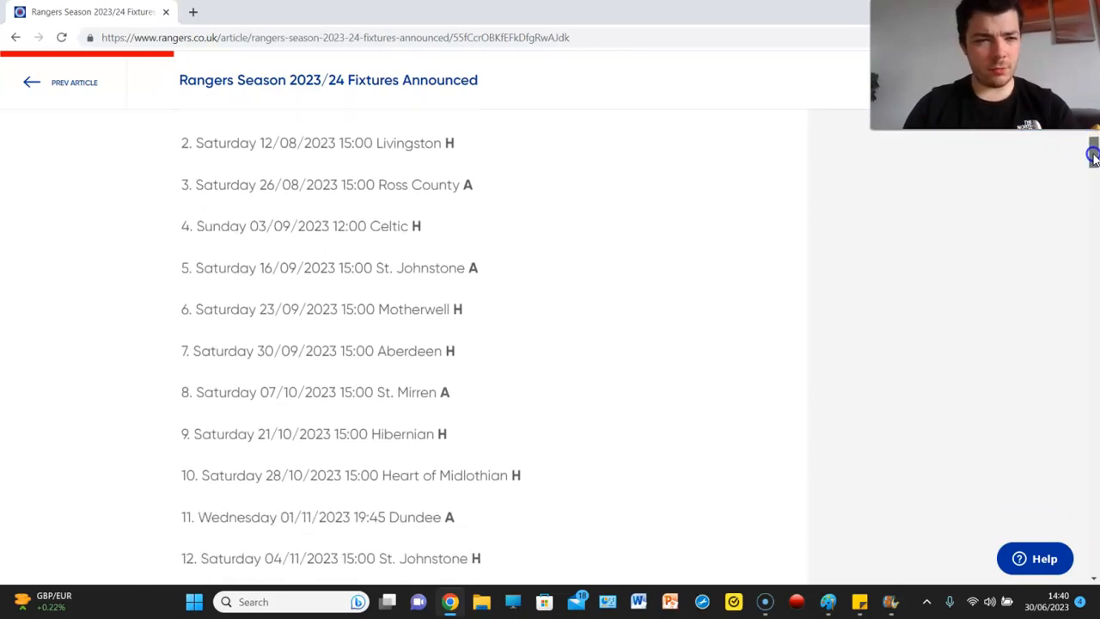
pyautogui.scroll(-3)
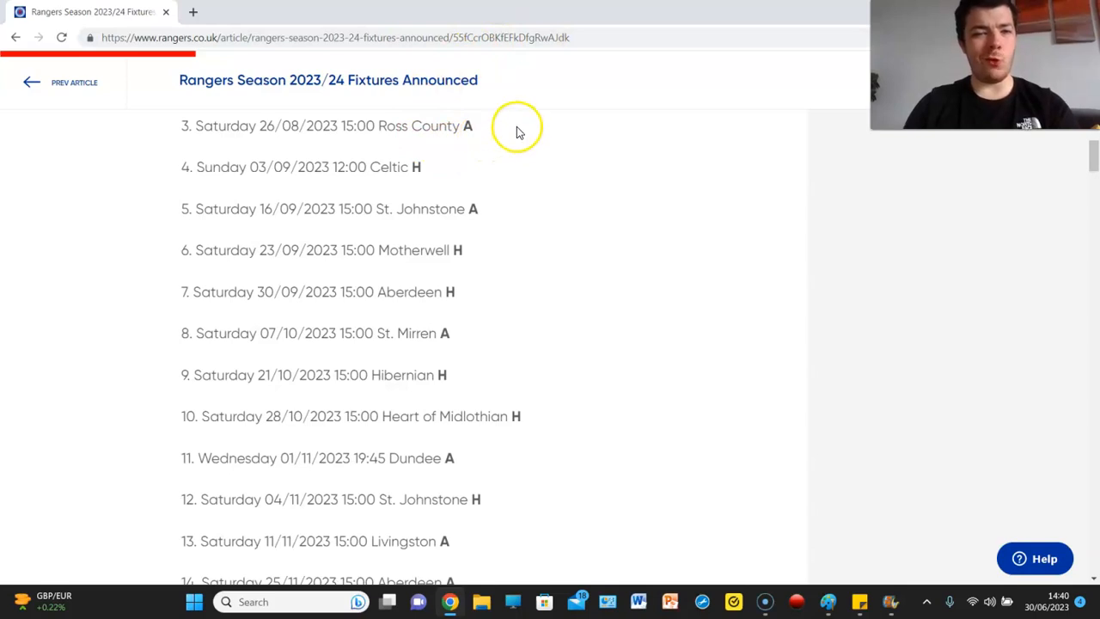
pyautogui.moveTo(513, 127)
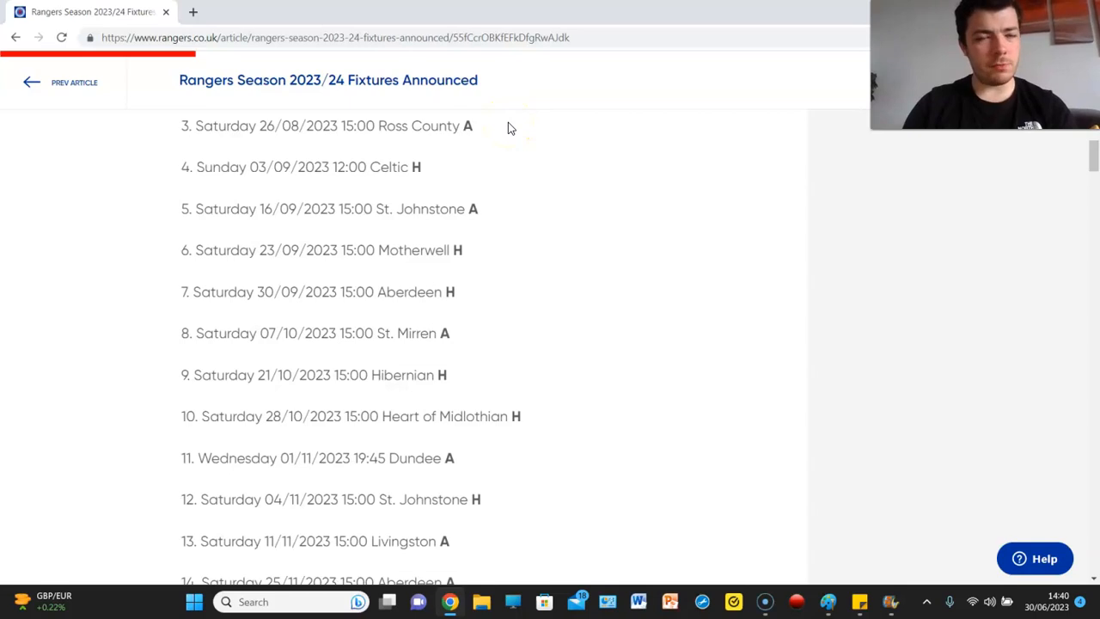
pyautogui.moveTo(990, 168)
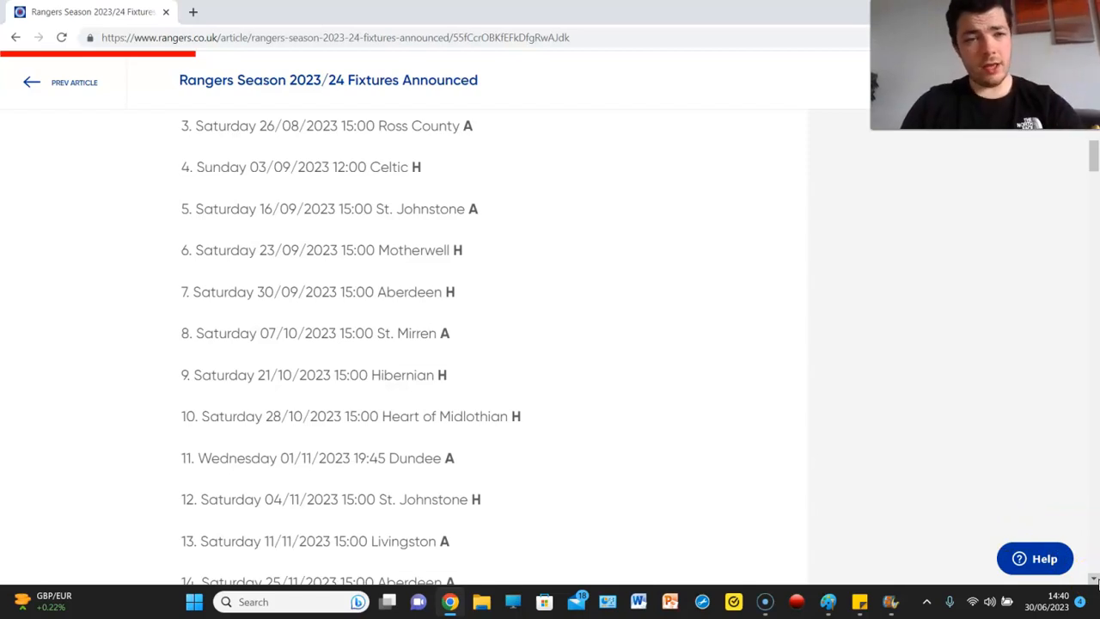
# - Scroll down through fixtures 8-18, reaching Hibernian away on 16 December
pyautogui.scroll(-3)
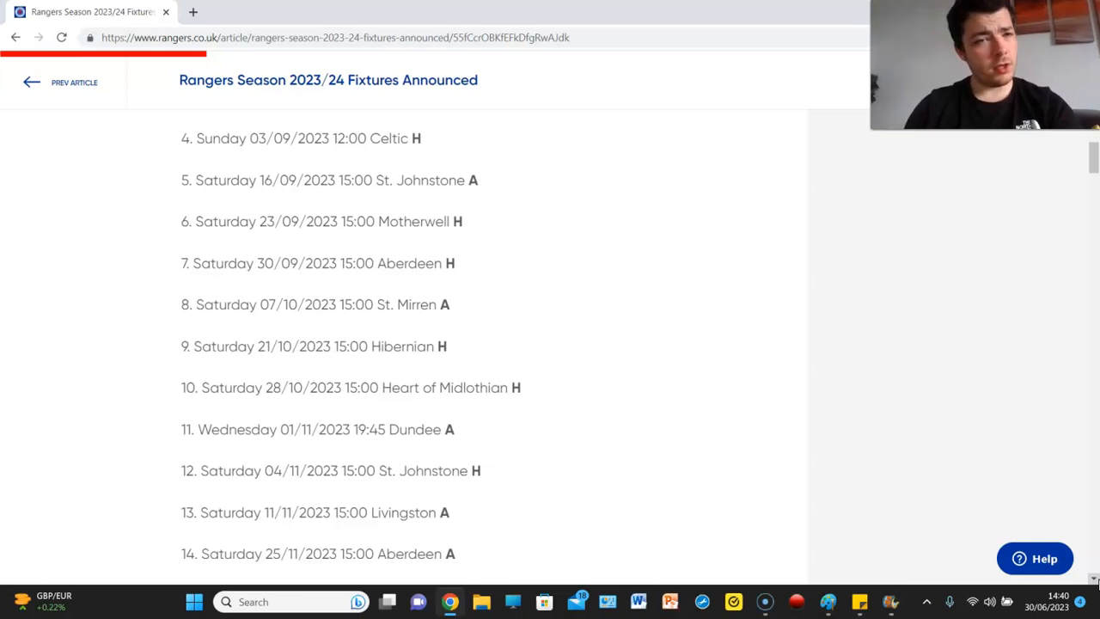
pyautogui.scroll(-3)
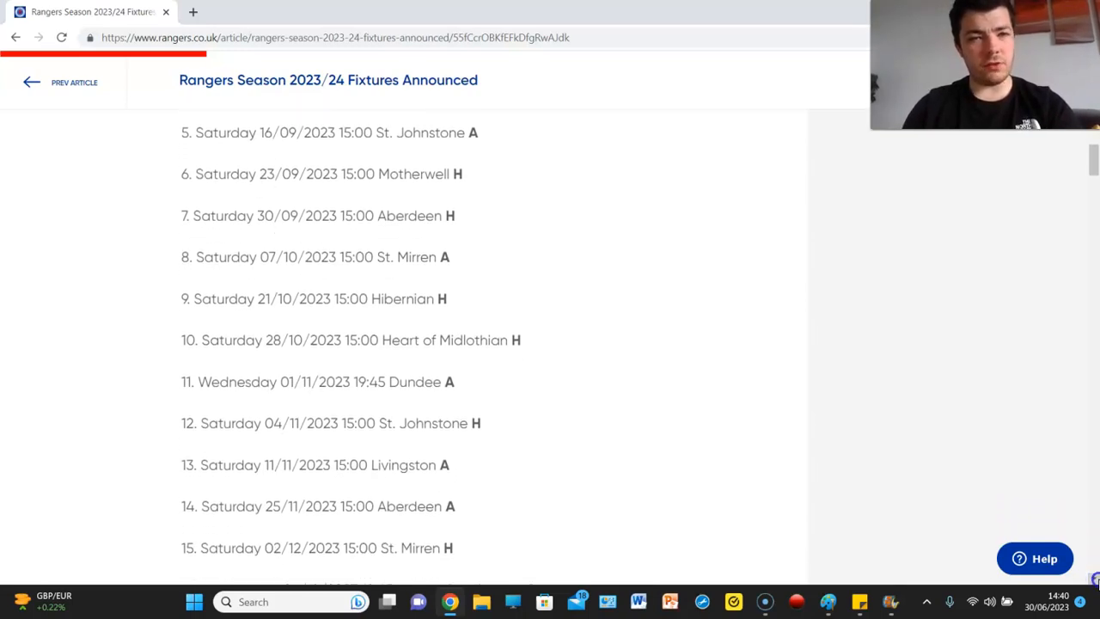
pyautogui.scroll(-3)
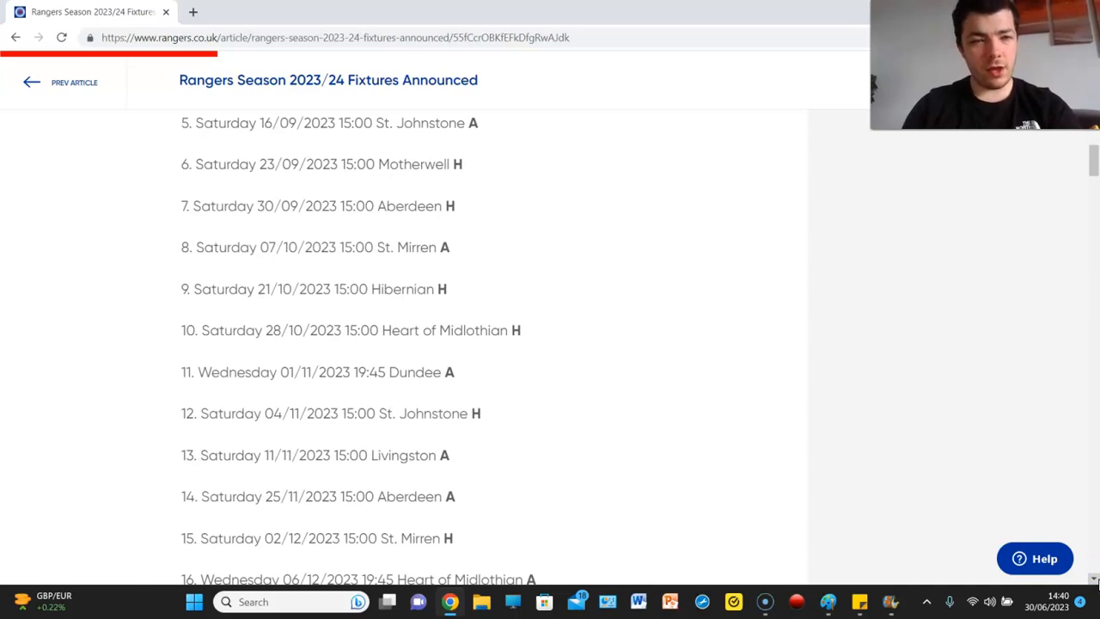
pyautogui.scroll(-3)
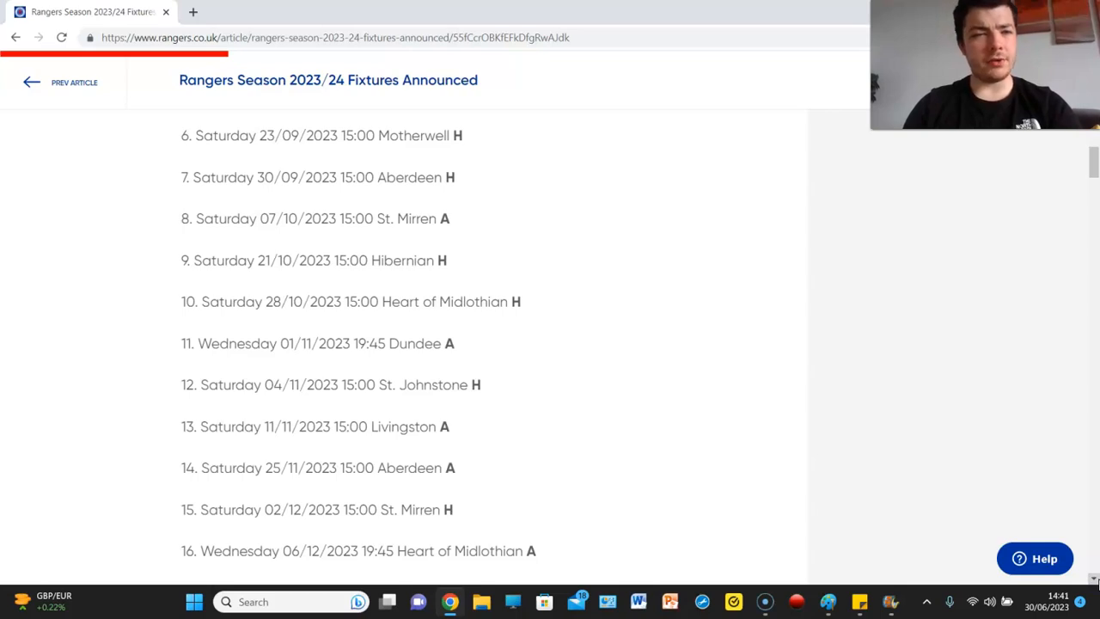
pyautogui.scroll(-3)
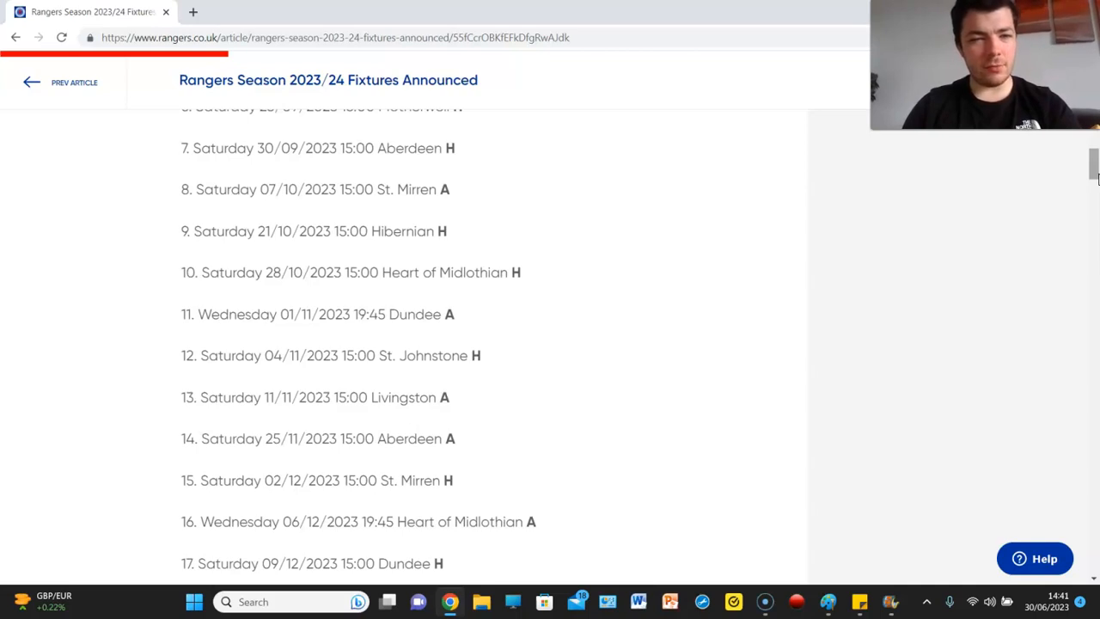
pyautogui.scroll(-3)
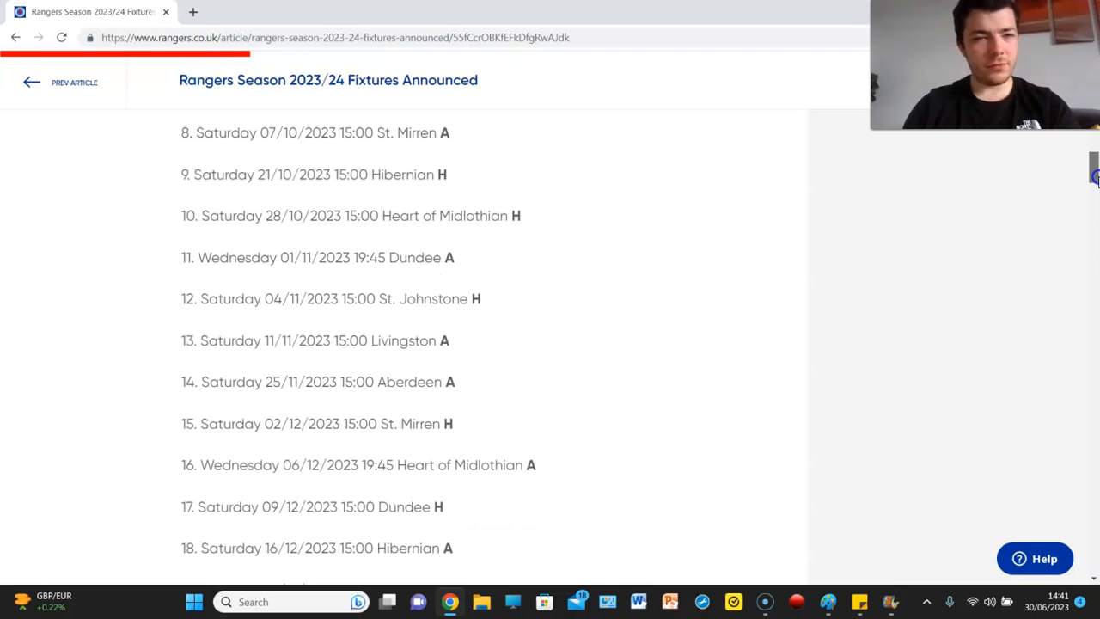
# - Scroll down through fixtures 21-31, from Celtic away on 30/12/2023 to Hibernian home on 30 March 2024
pyautogui.scroll(-3)
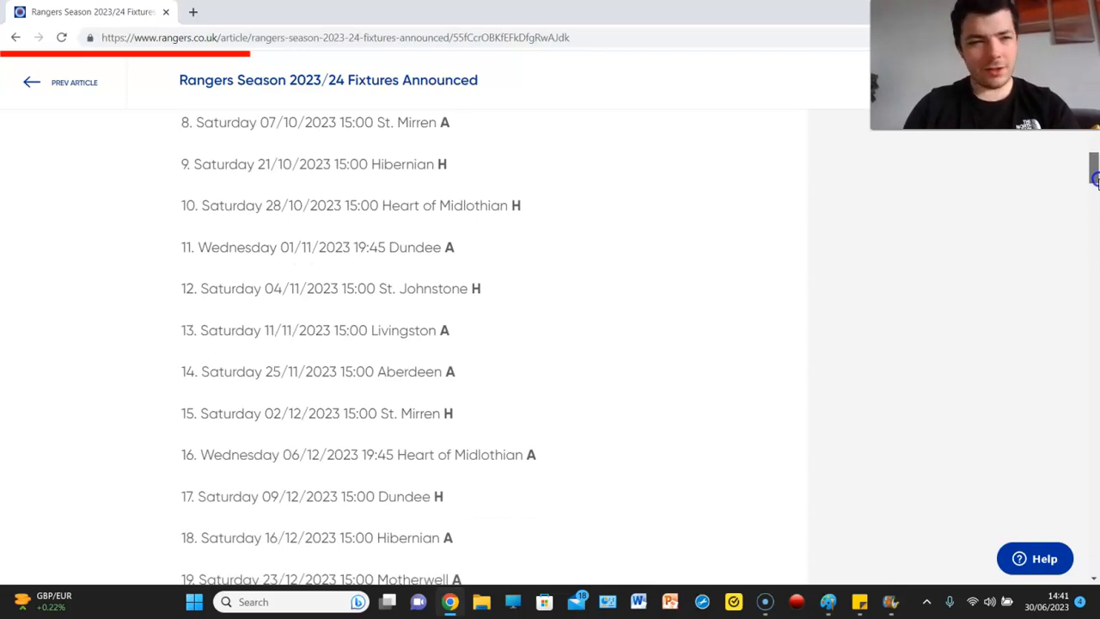
pyautogui.scroll(-3)
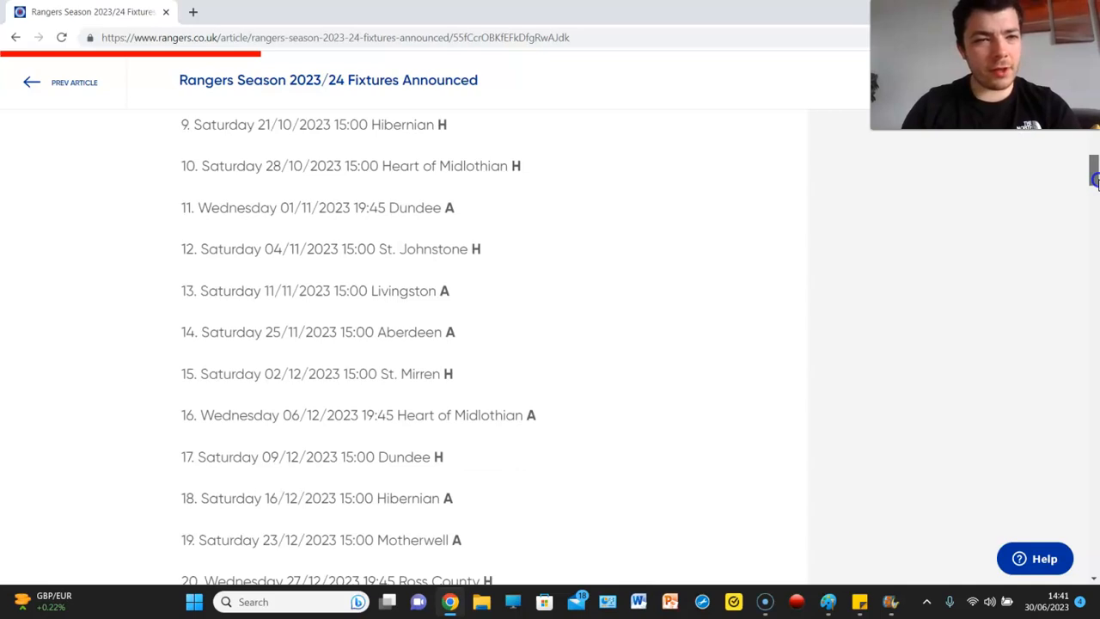
pyautogui.scroll(-3)
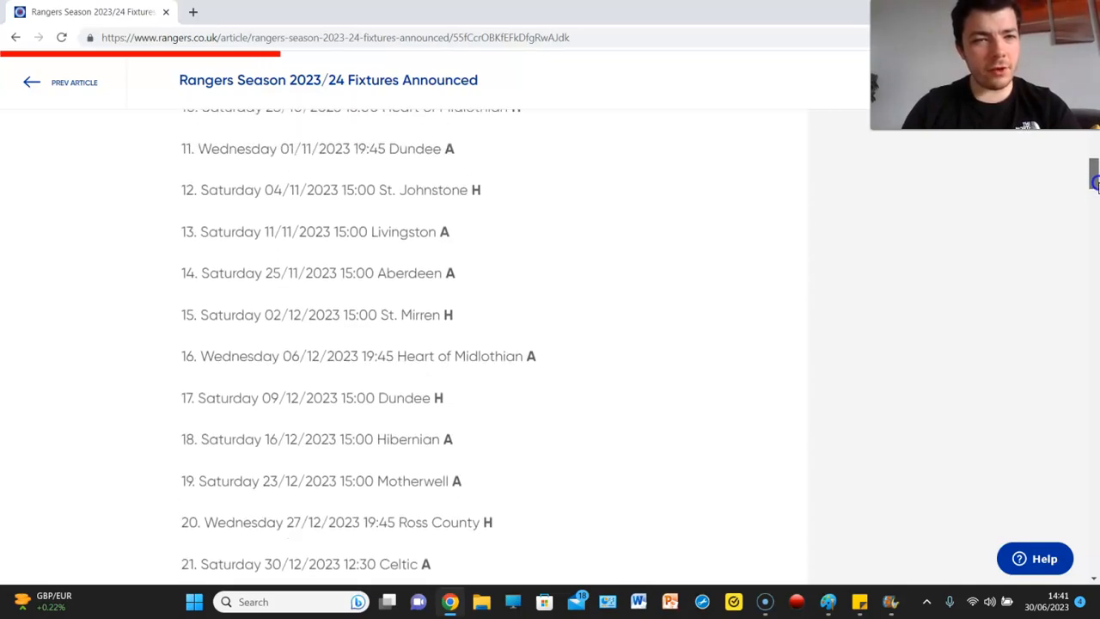
pyautogui.scroll(-3)
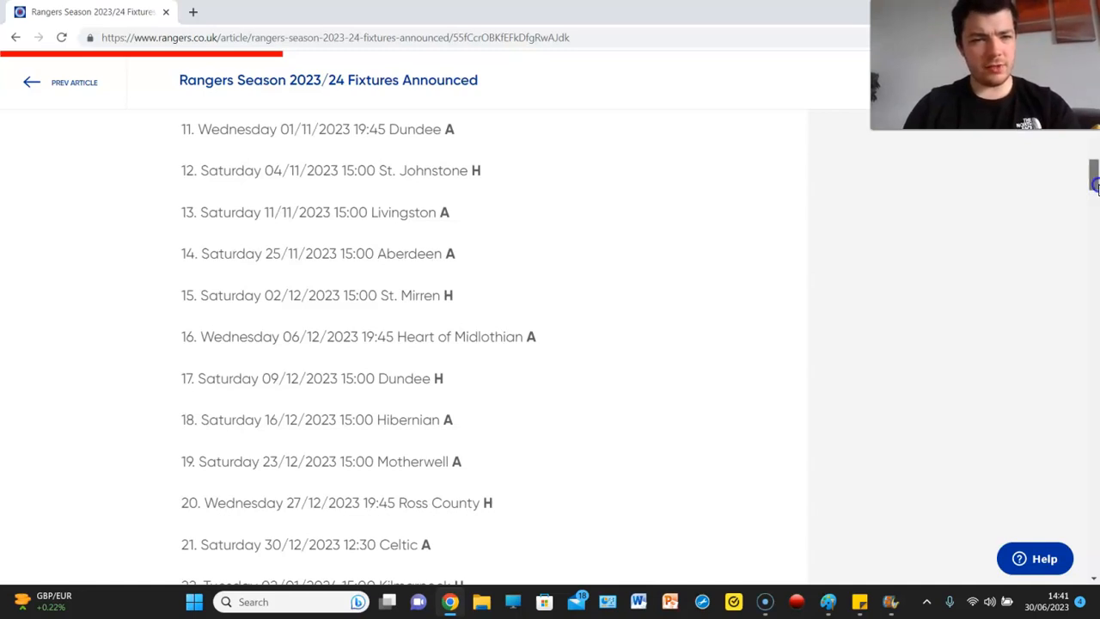
pyautogui.scroll(-3)
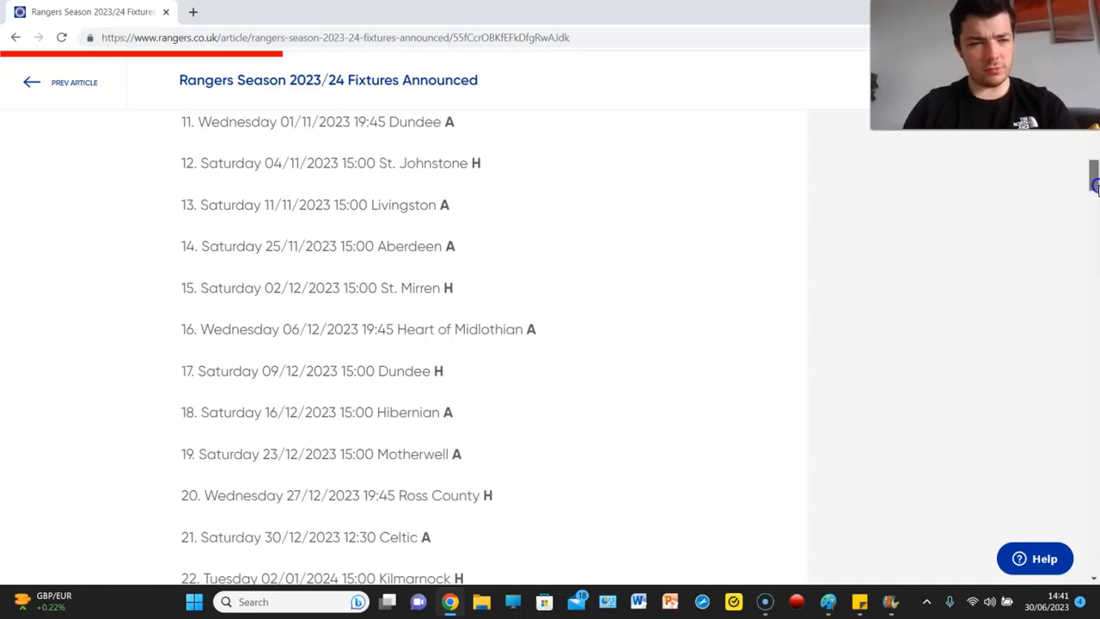
pyautogui.scroll(-3)
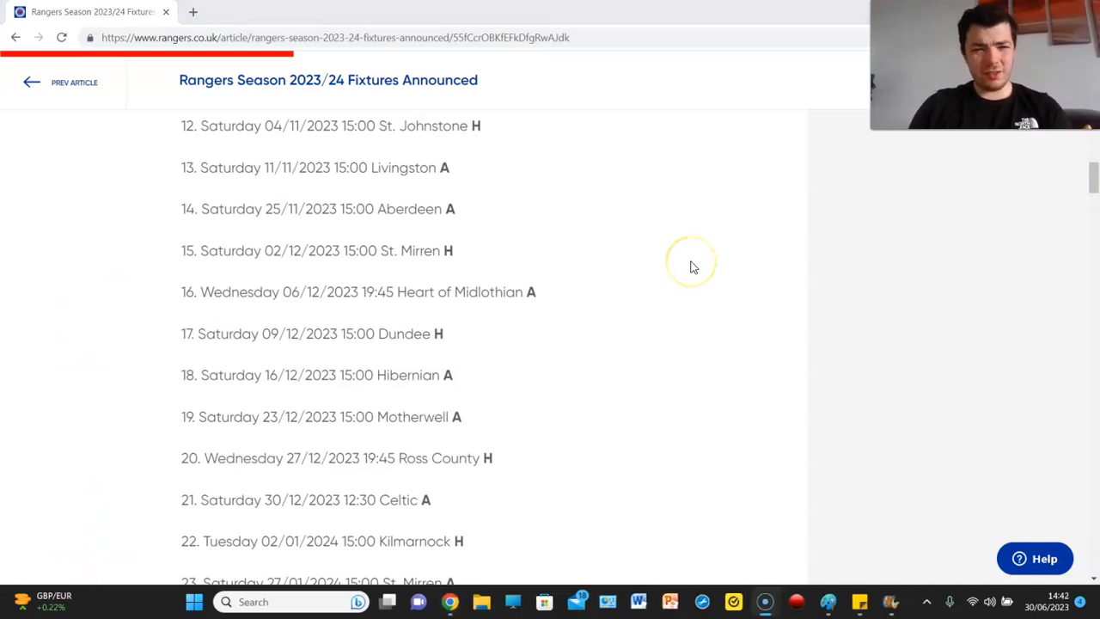
pyautogui.moveTo(457, 385)
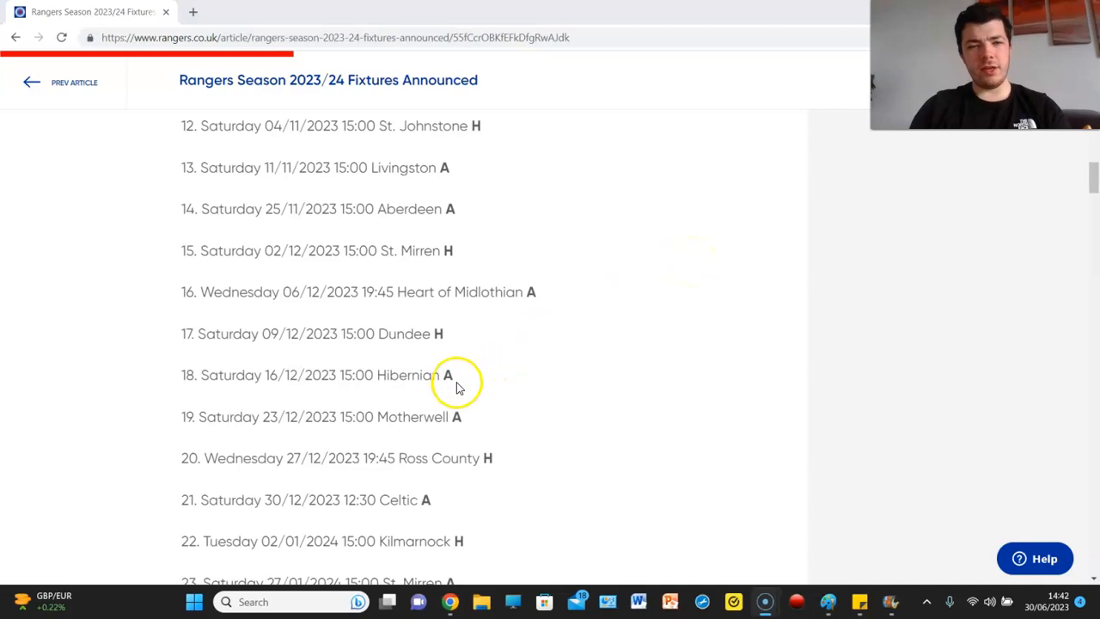
pyautogui.moveTo(478, 422)
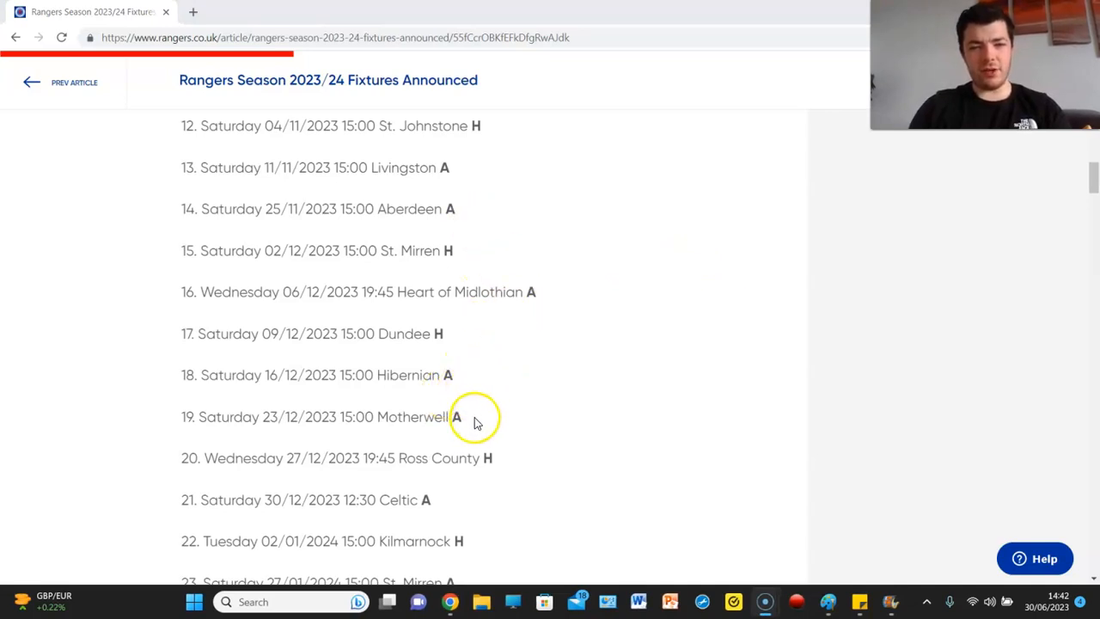
pyautogui.moveTo(655, 384)
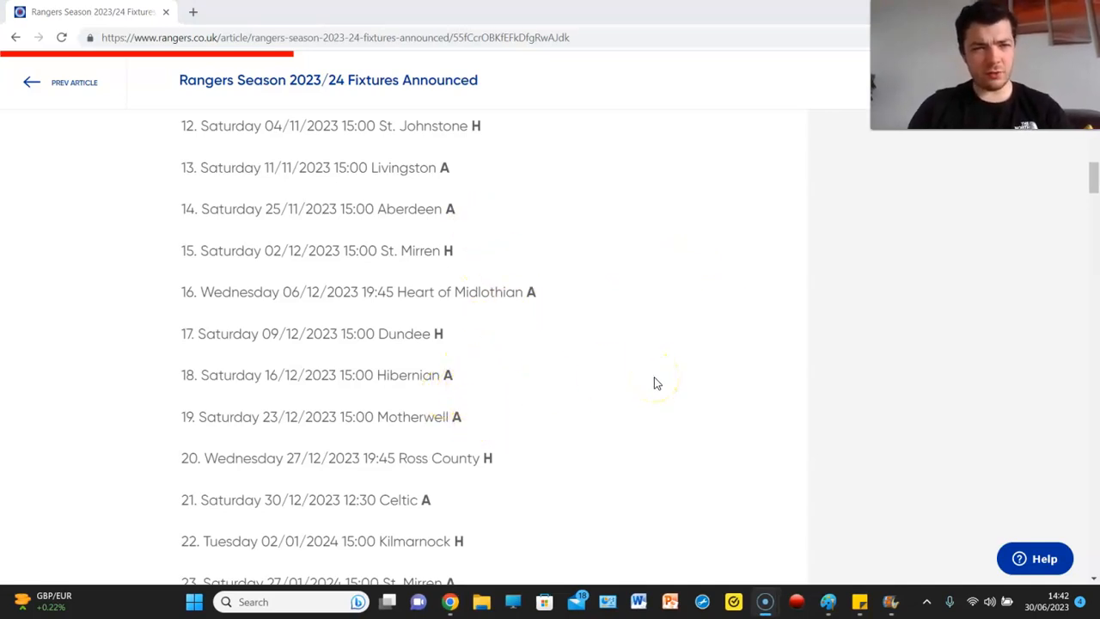
pyautogui.moveTo(718, 360)
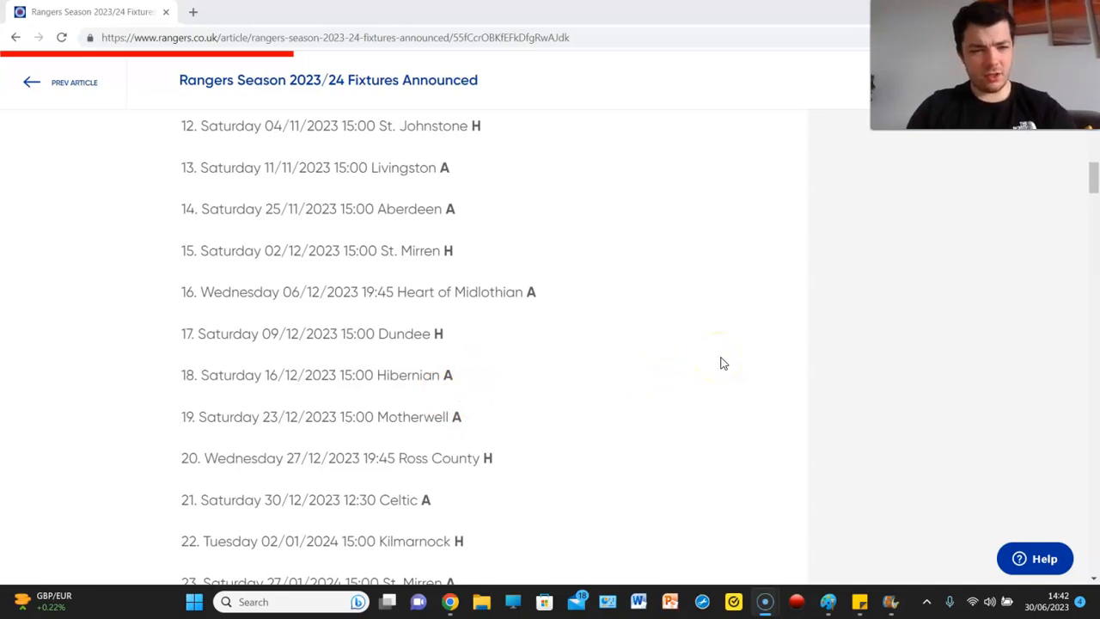
pyautogui.moveTo(987, 263)
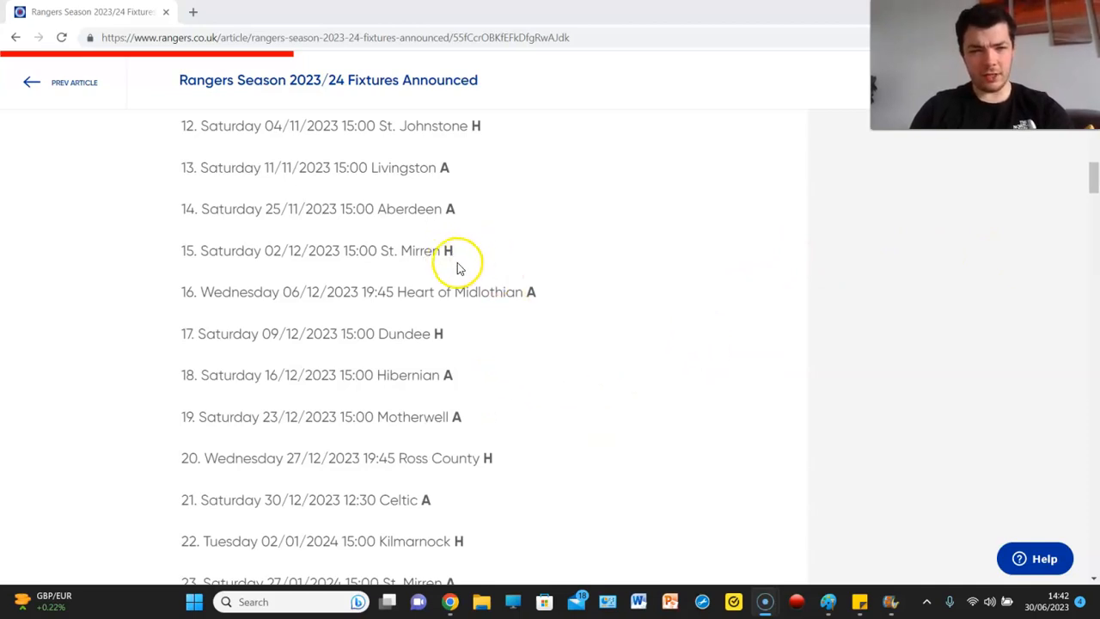
pyautogui.moveTo(478, 428)
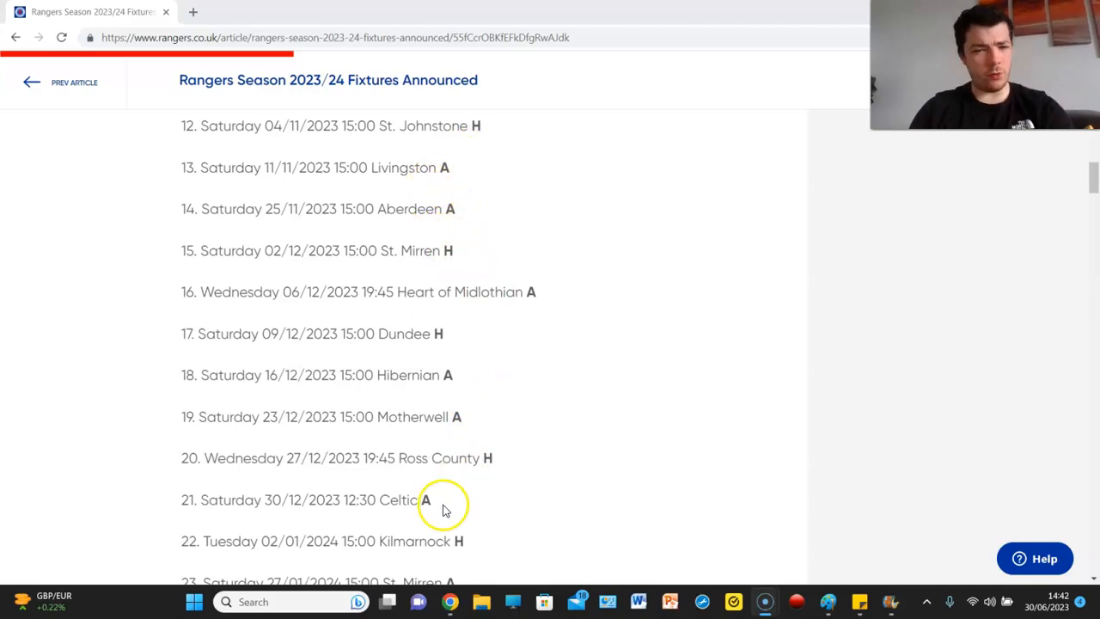
pyautogui.scroll(-3)
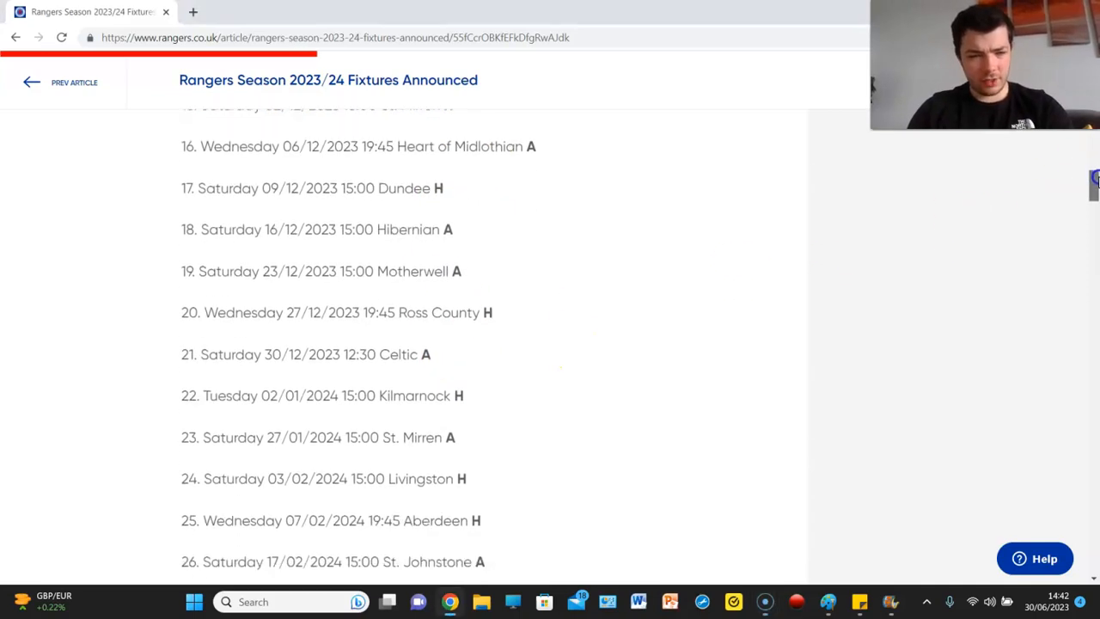
pyautogui.scroll(-3)
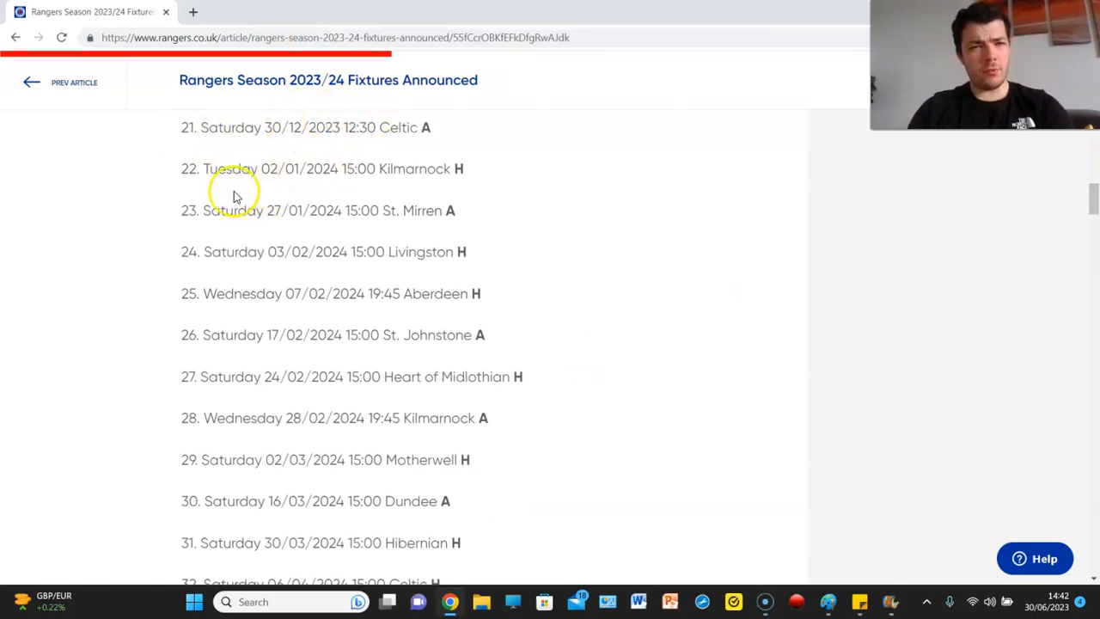
pyautogui.moveTo(358, 148)
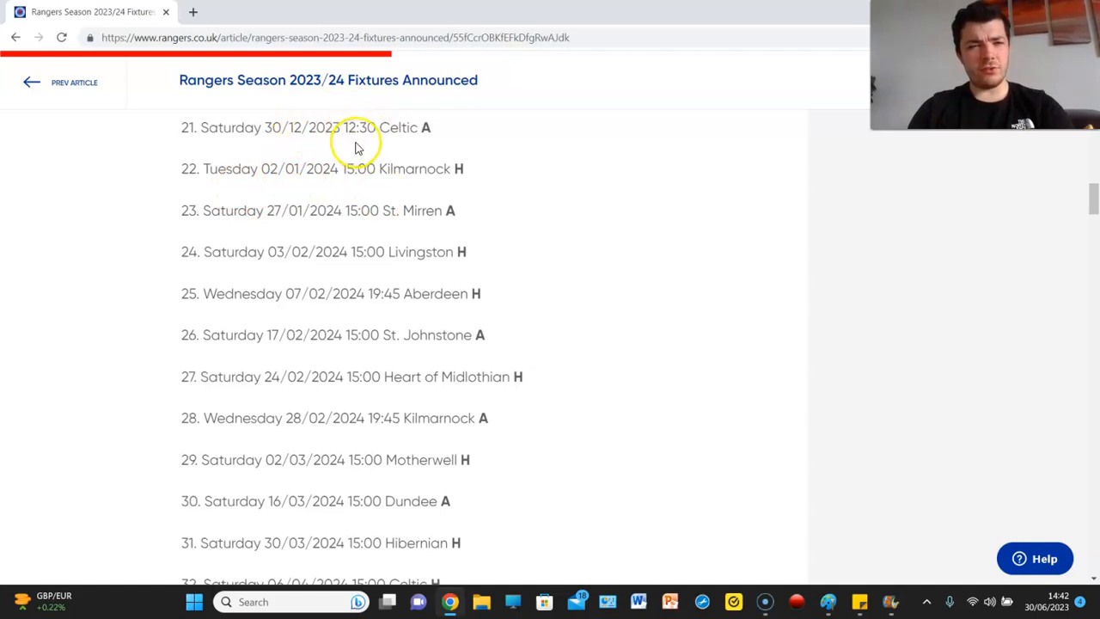
pyautogui.moveTo(491, 158)
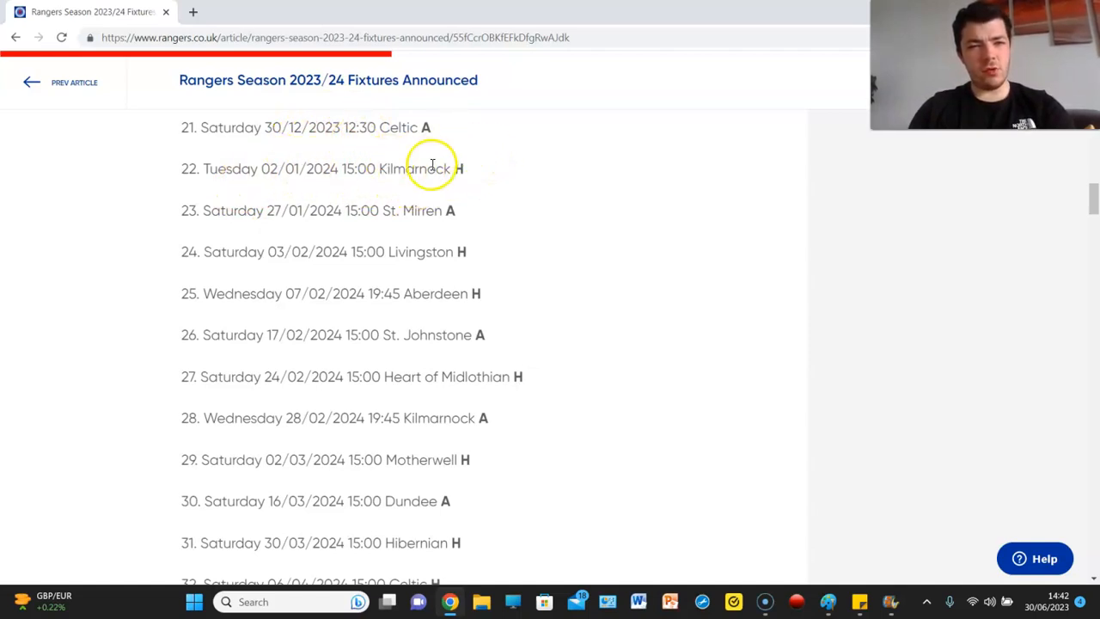
pyautogui.moveTo(388, 168)
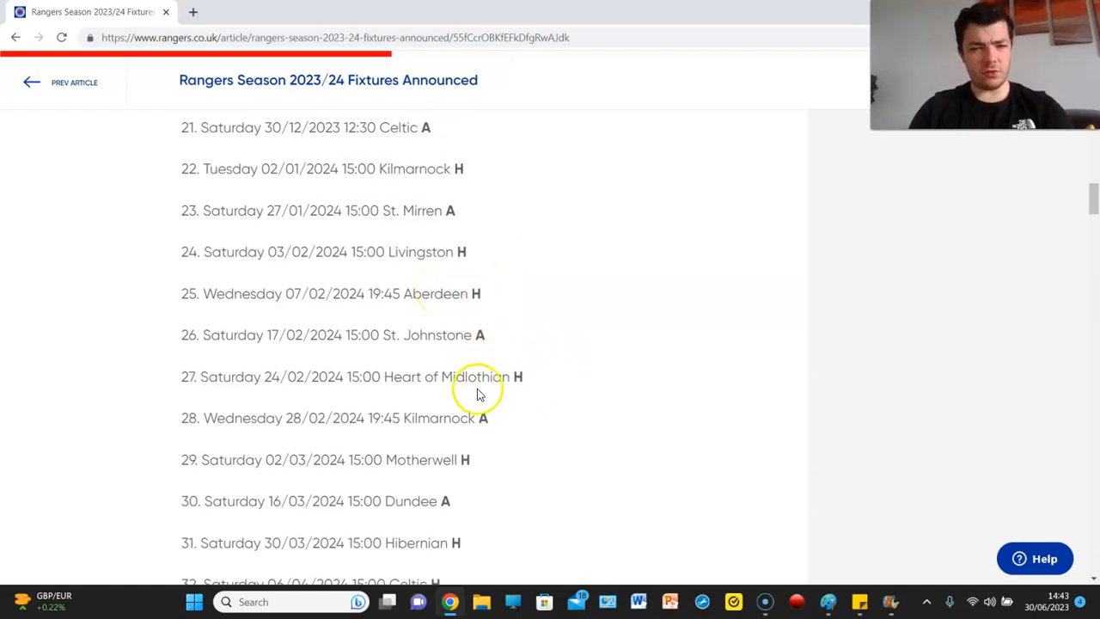
pyautogui.moveTo(490, 418)
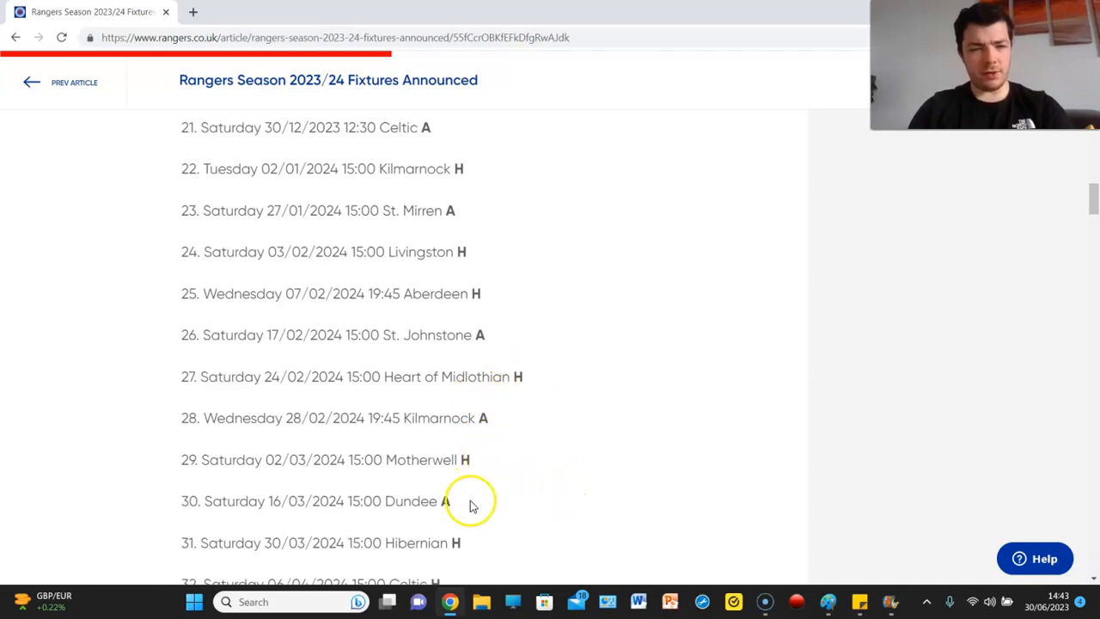
# - Scroll past the Post-Split Fixture Dates ending 18/19 May 2024 and the shop links, then back to the intro
pyautogui.scroll(-3)
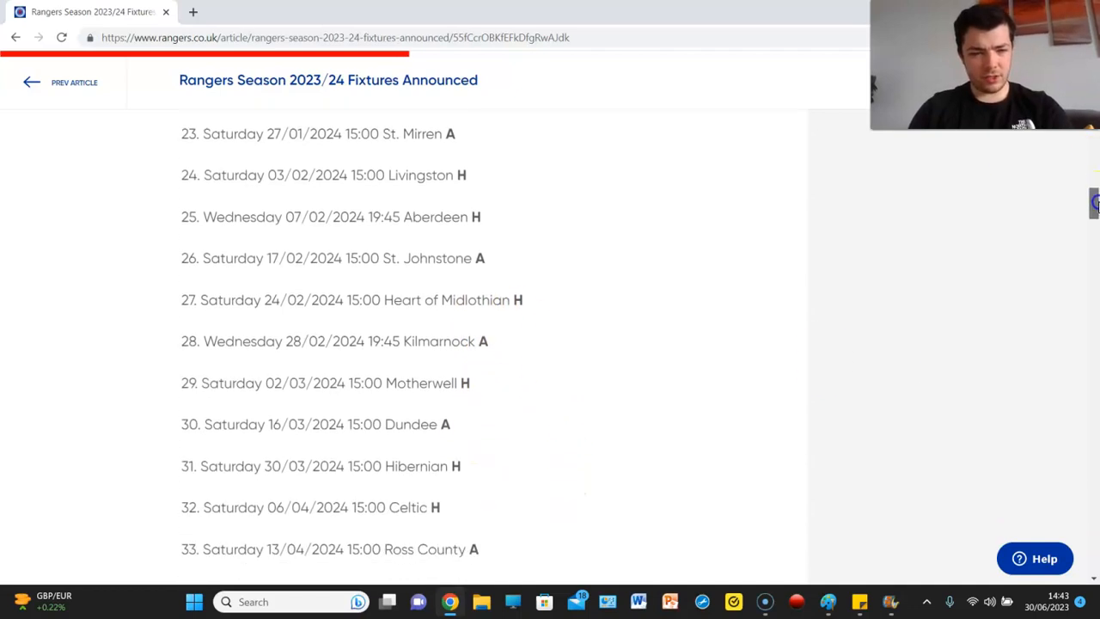
pyautogui.scroll(-3)
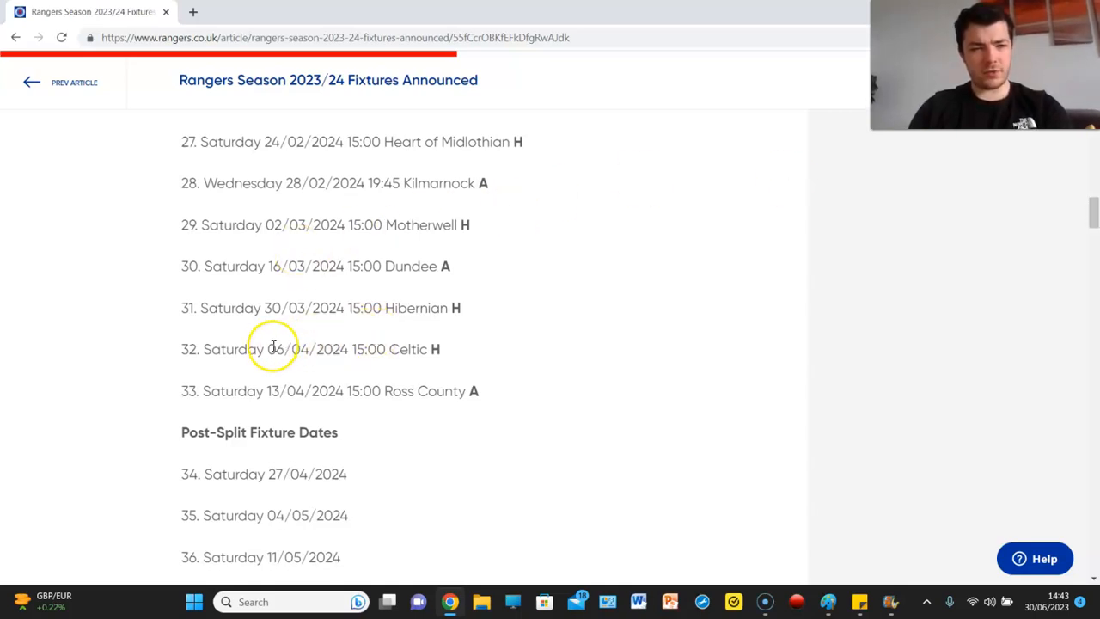
pyautogui.moveTo(445, 349)
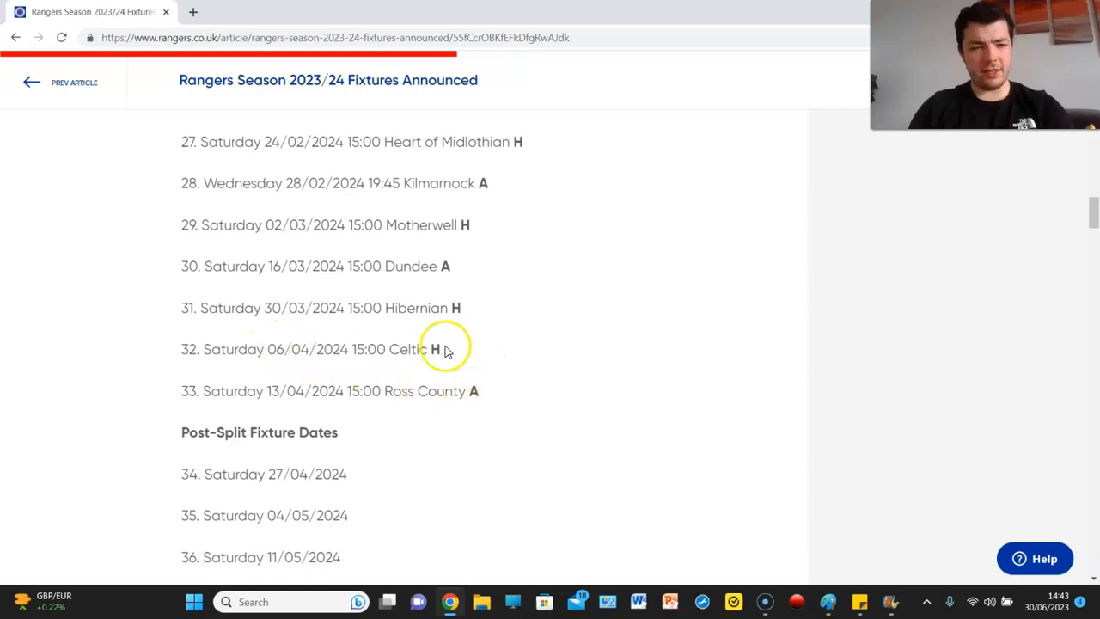
pyautogui.moveTo(432, 371)
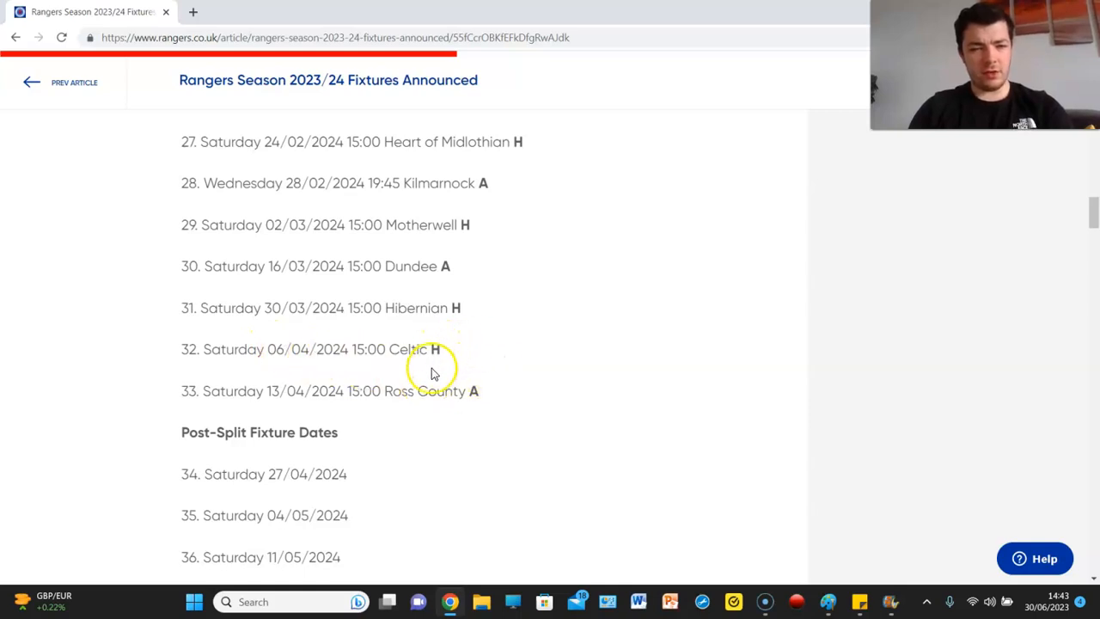
pyautogui.moveTo(427, 392)
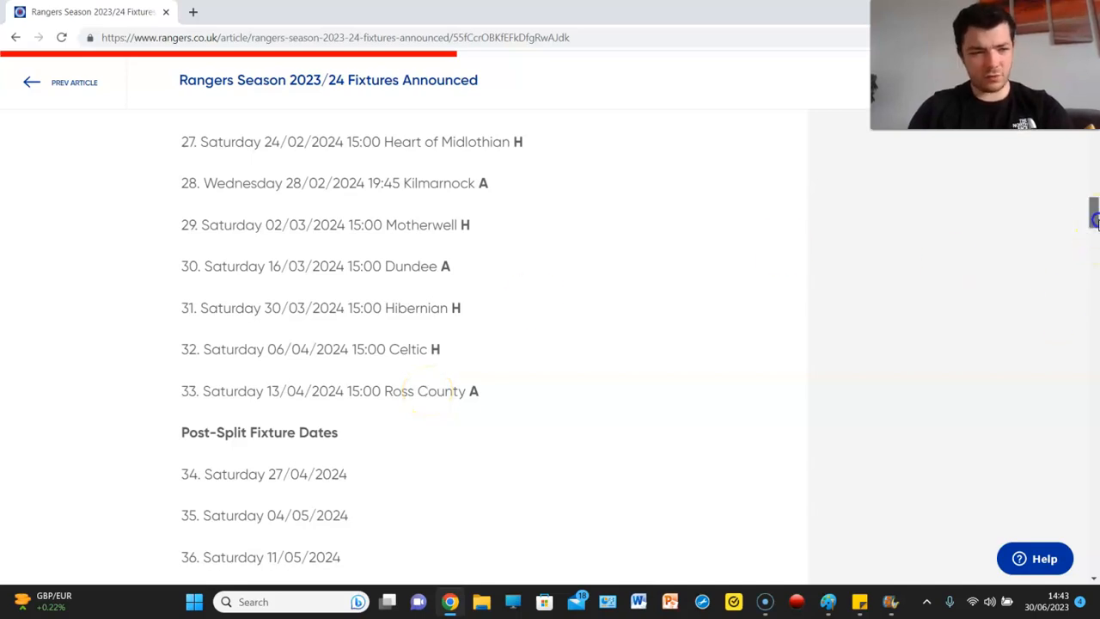
pyautogui.scroll(-3)
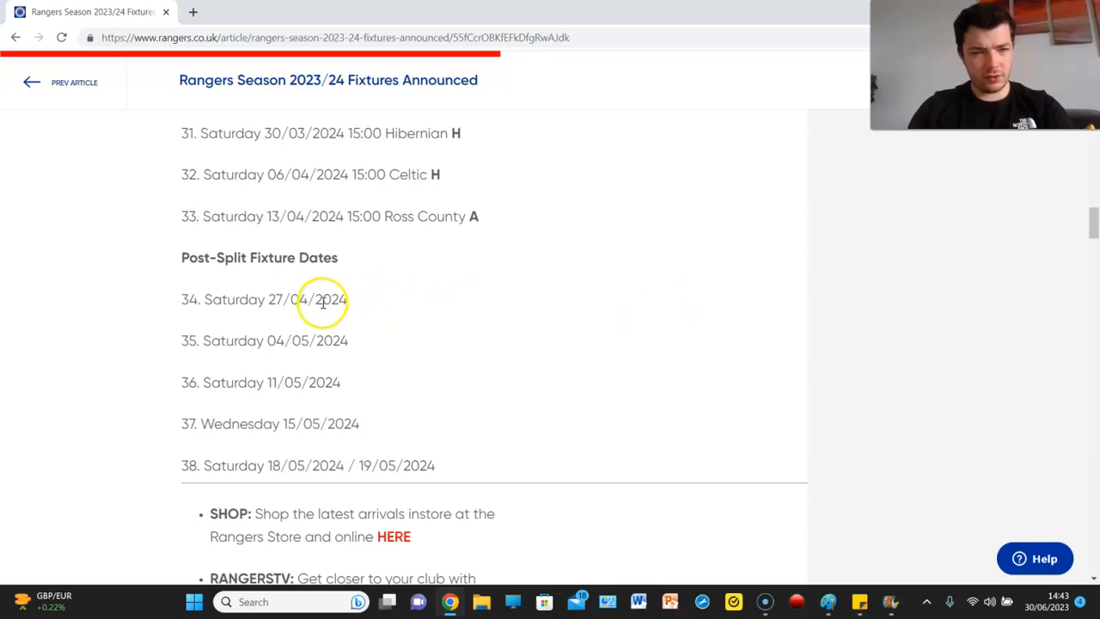
pyautogui.moveTo(303, 340)
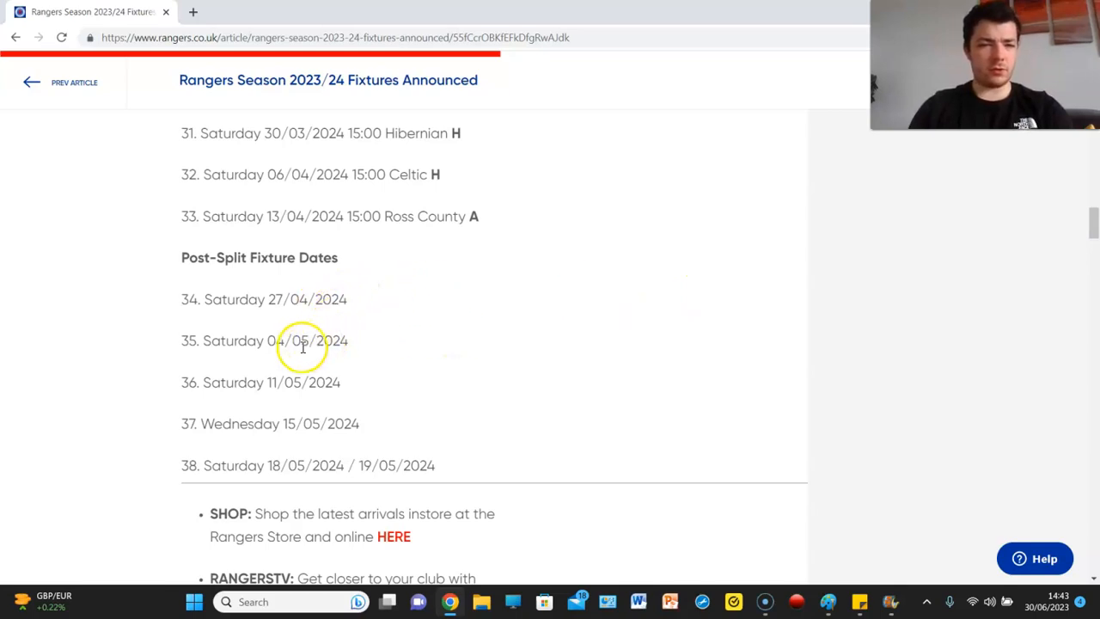
pyautogui.moveTo(375, 375)
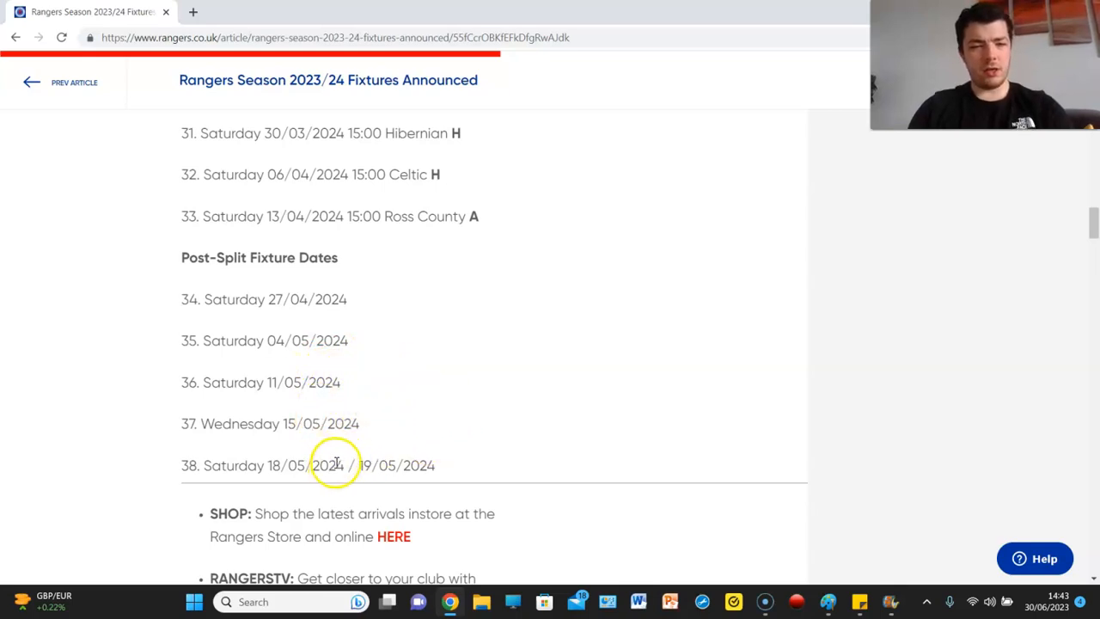
pyautogui.scroll(-3)
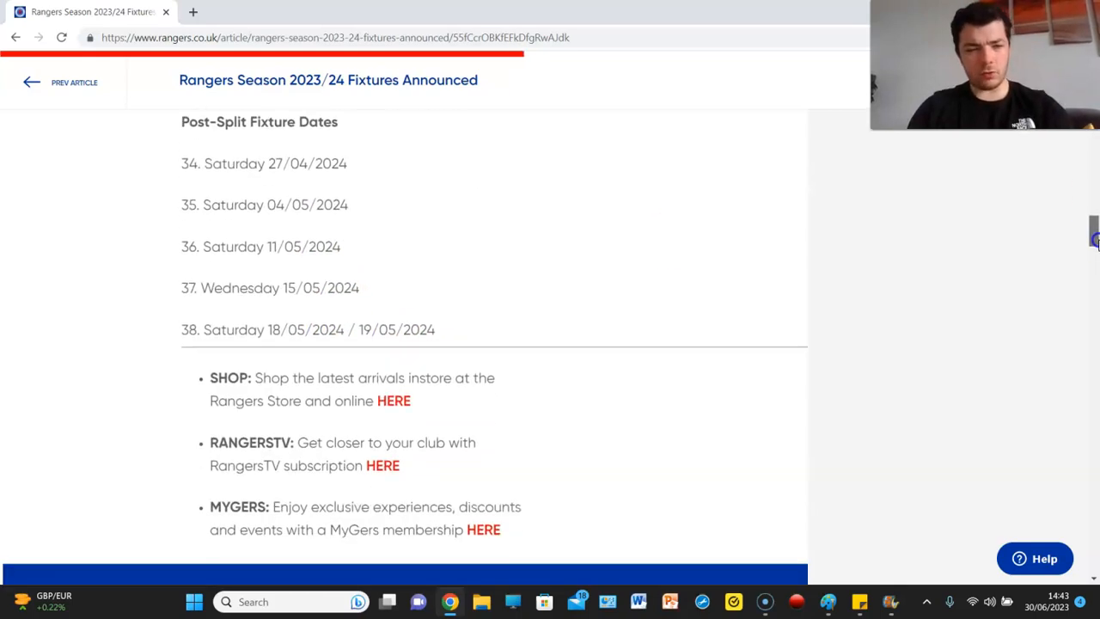
pyautogui.scroll(-3)
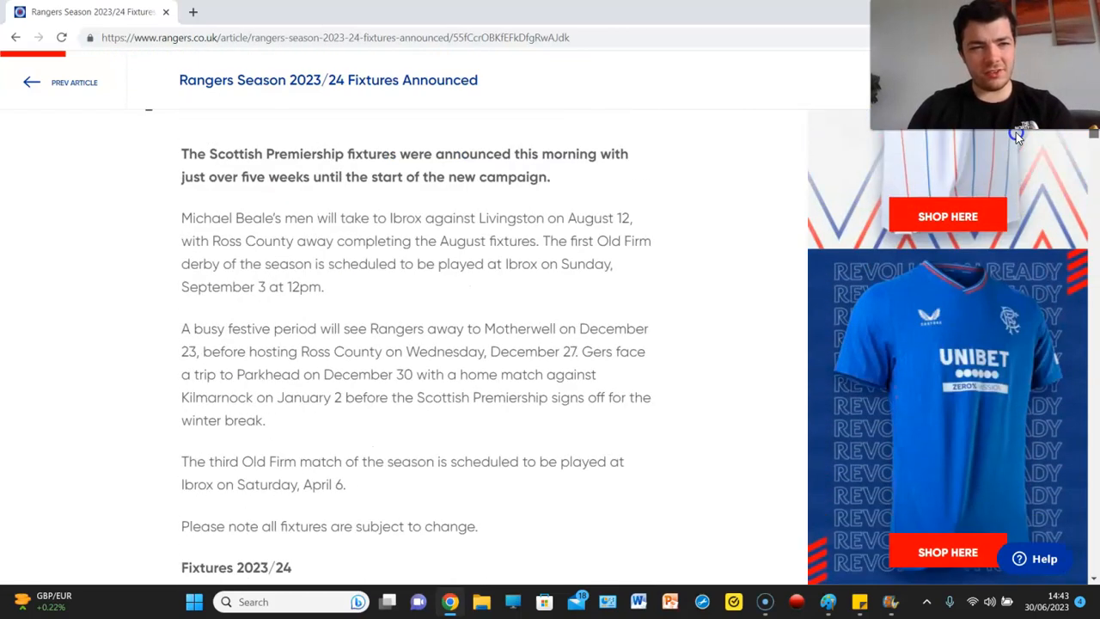
# - Scroll back down from the intro through the fixtures to the post-split dates ending 18/19 May 2024
pyautogui.scroll(-3)
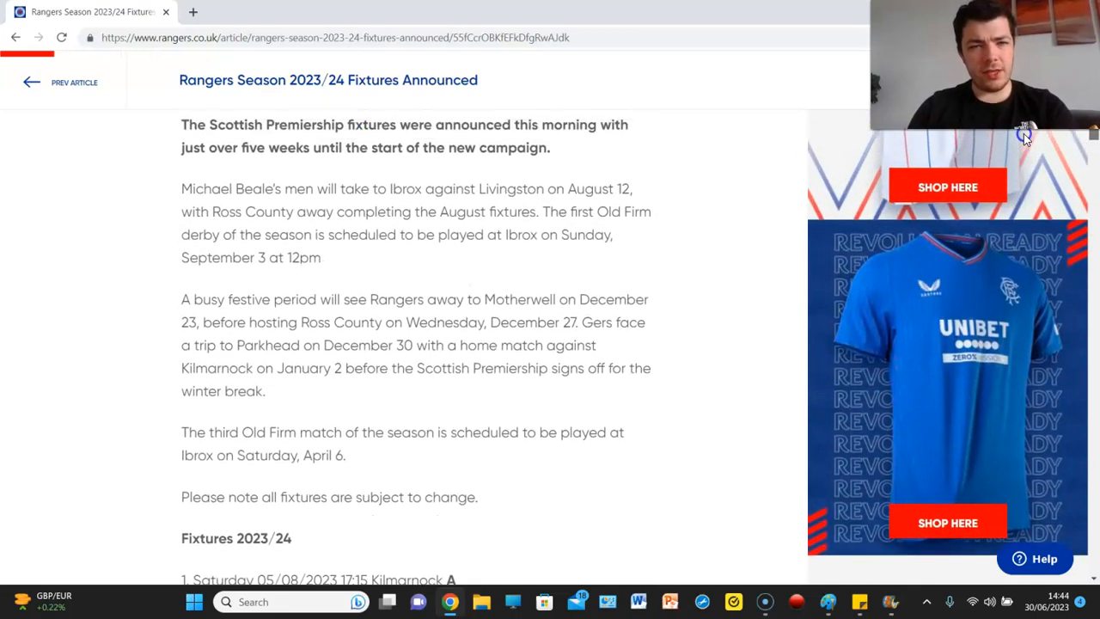
pyautogui.scroll(-3)
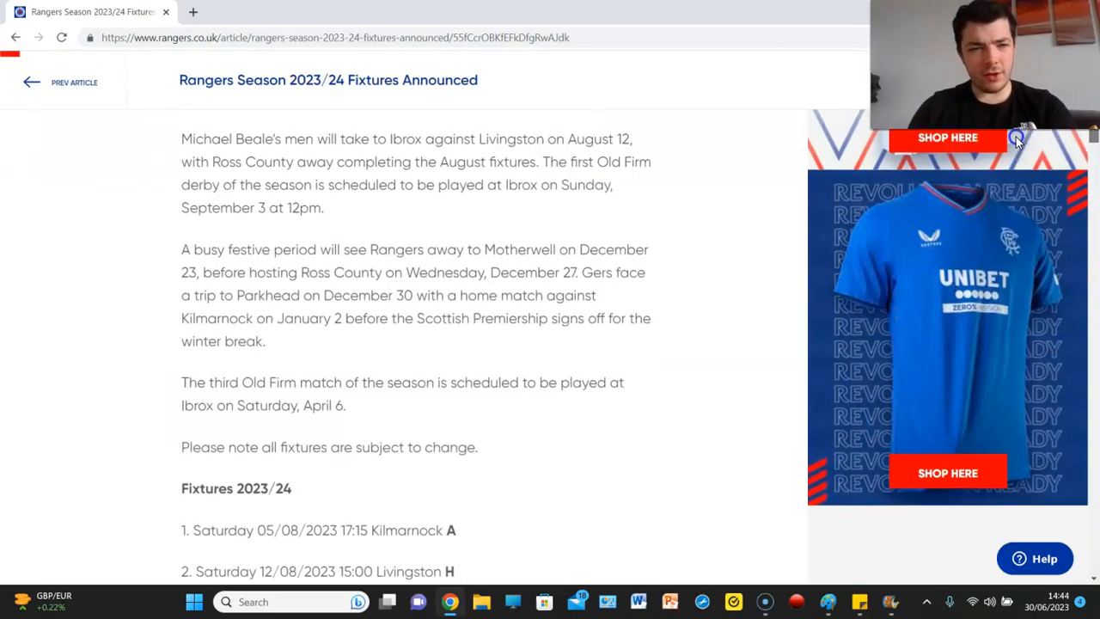
pyautogui.scroll(-3)
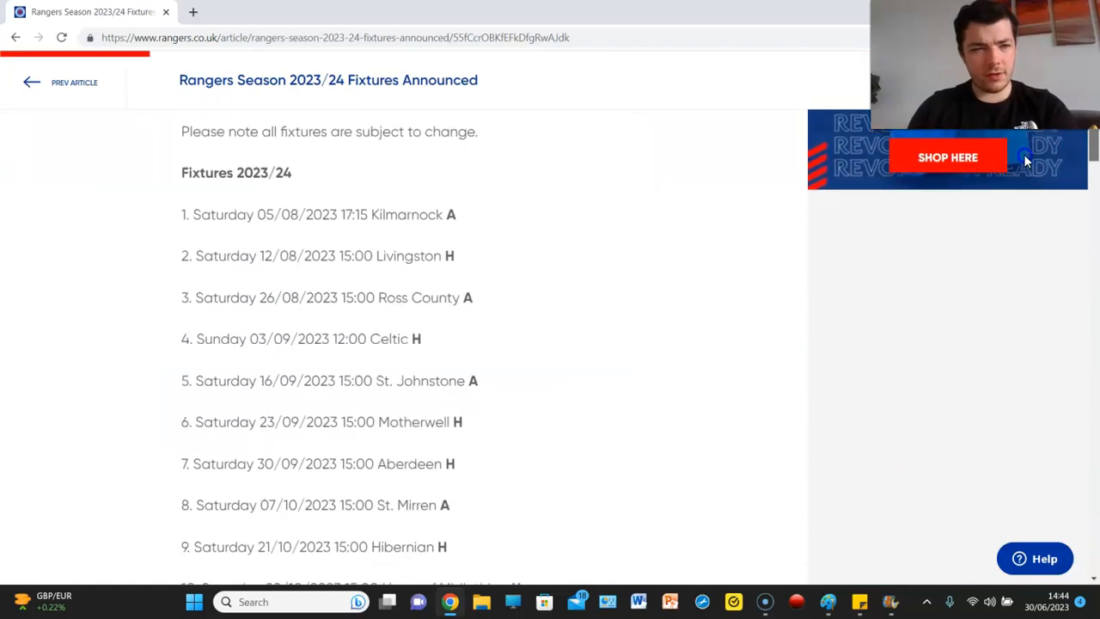
pyautogui.scroll(-3)
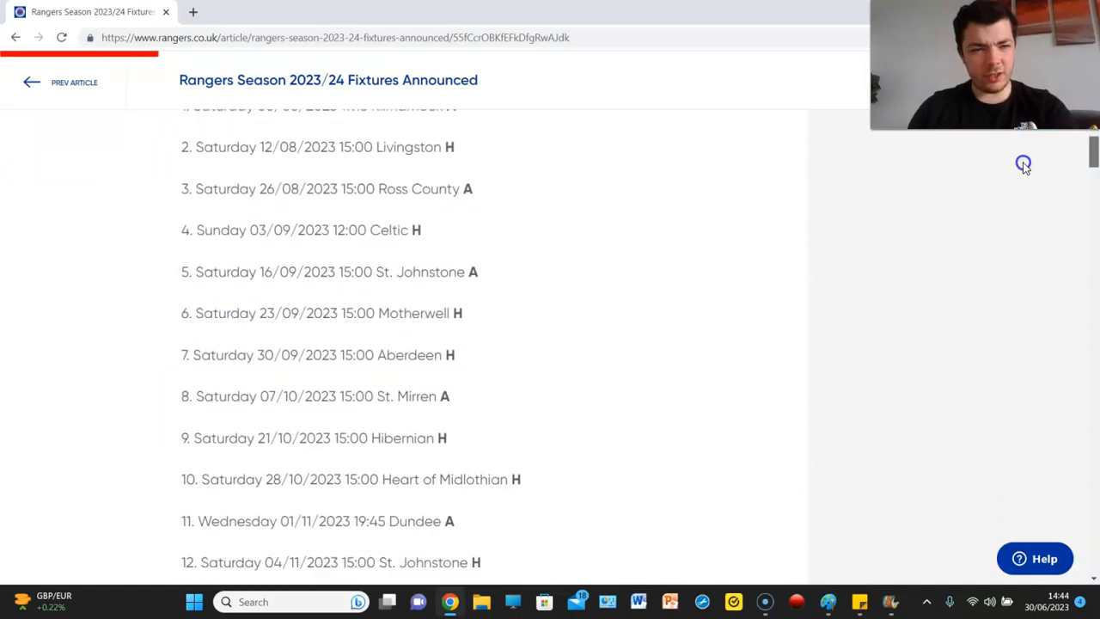
pyautogui.scroll(-3)
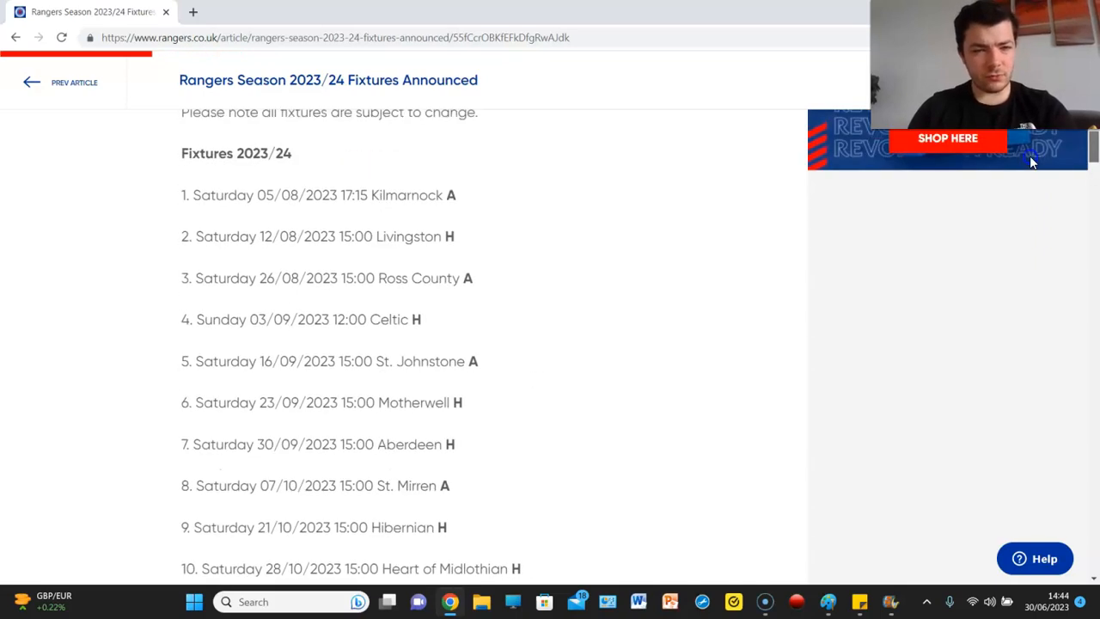
pyautogui.scroll(-3)
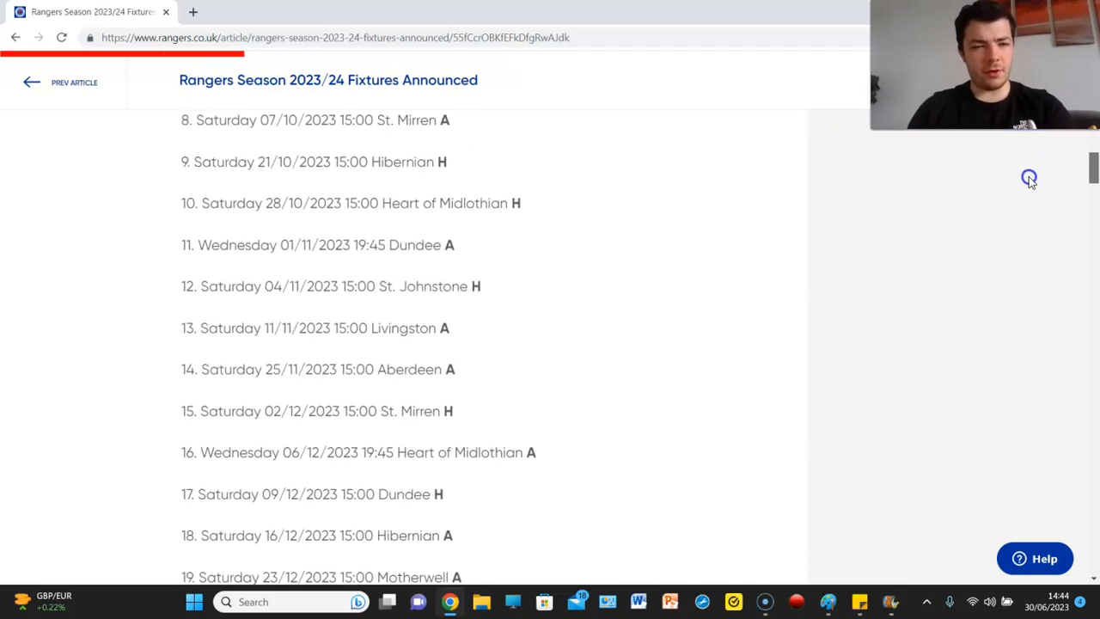
pyautogui.scroll(-3)
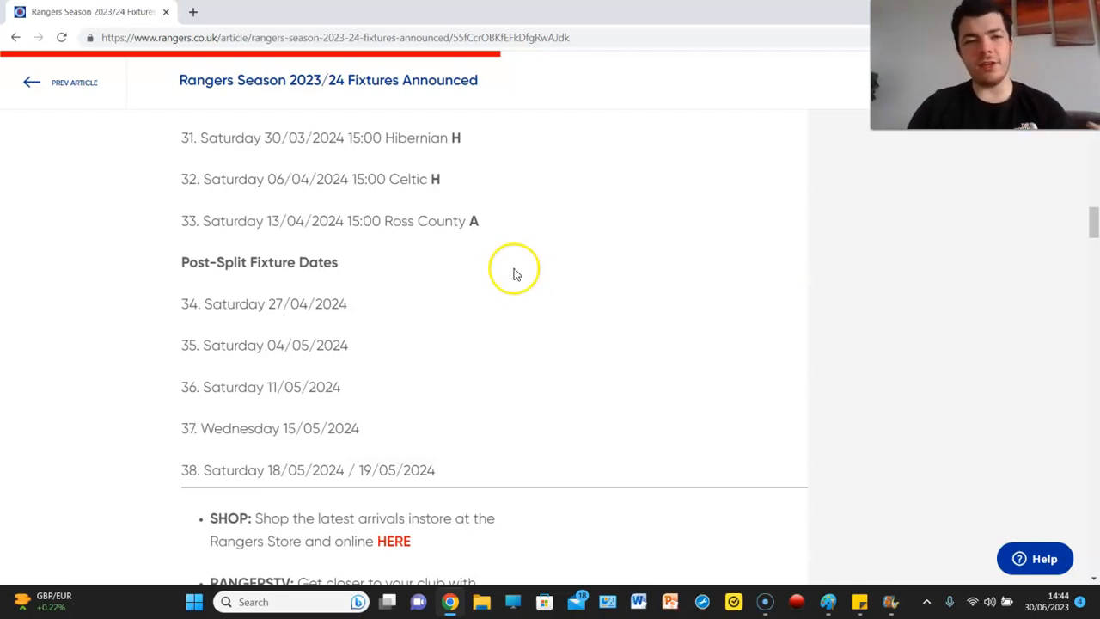
pyautogui.moveTo(244, 215)
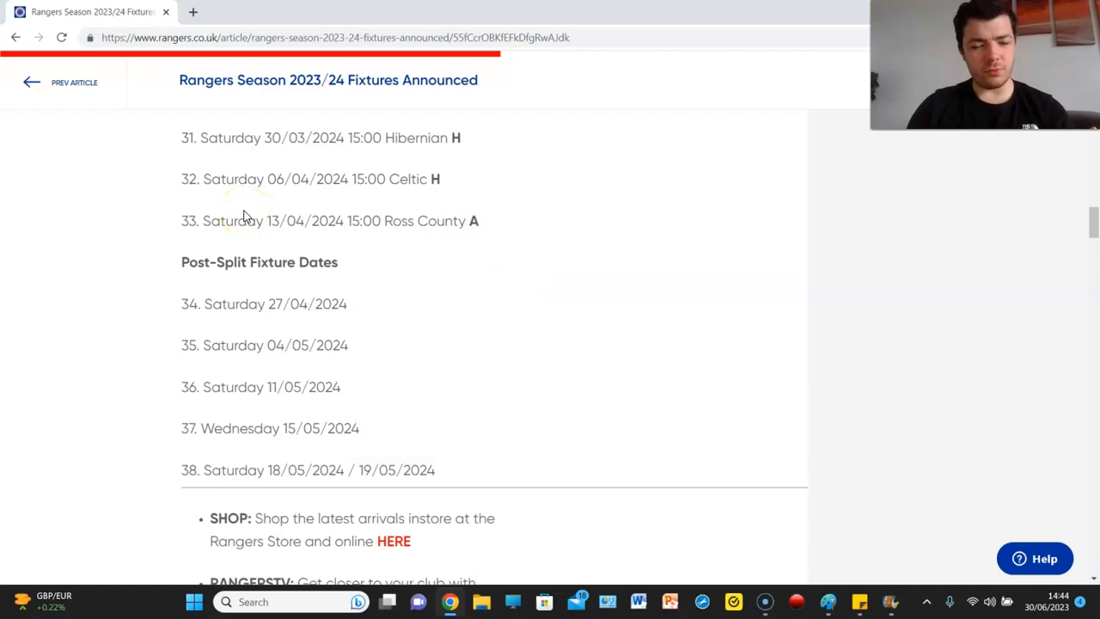
pyautogui.moveTo(10, 244)
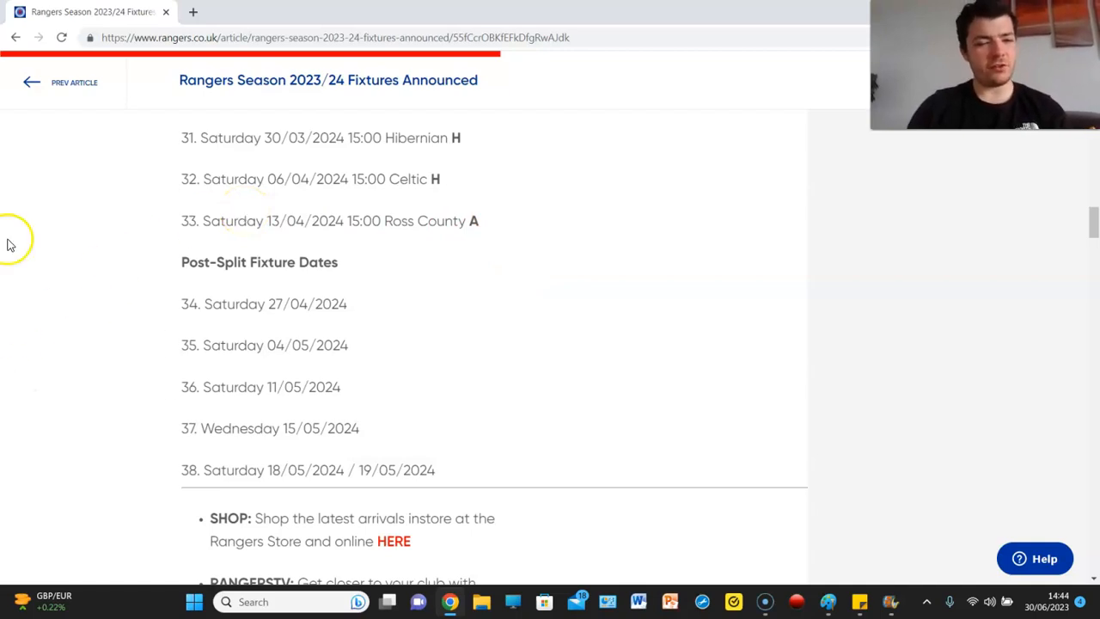